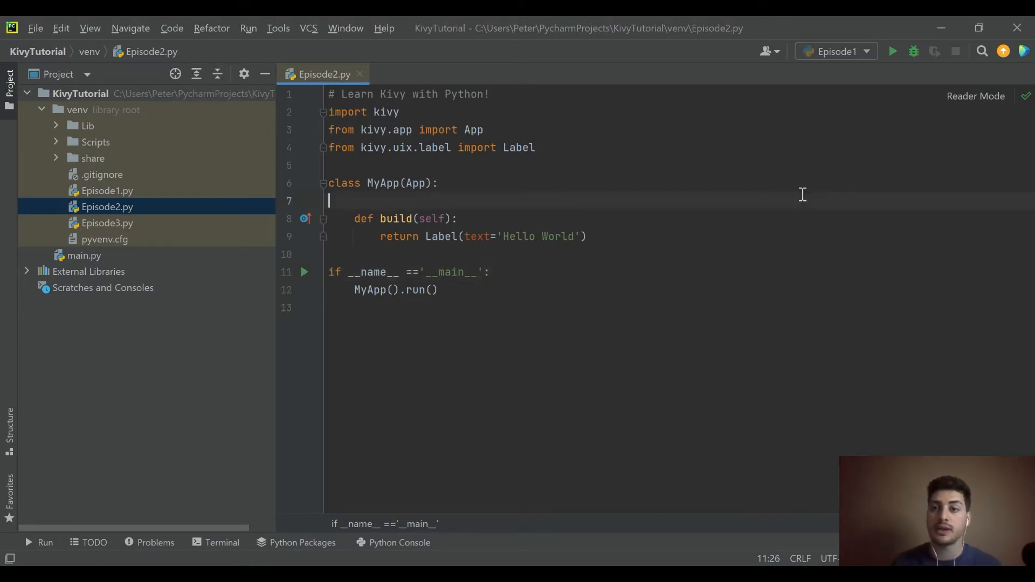
Step: Run Episode2.py, shrink the Hello World window, then close it
left_click(892, 52)
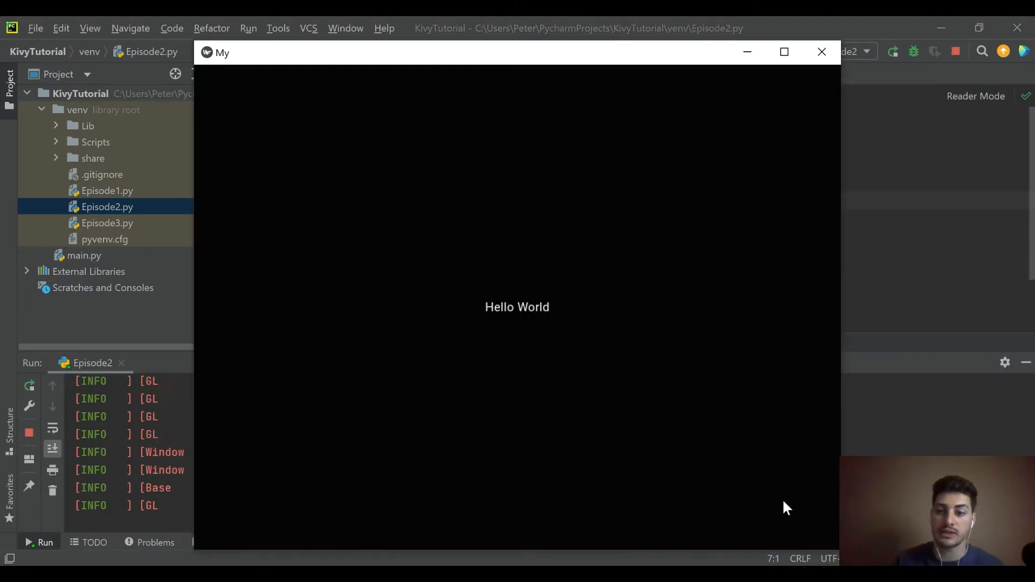
mouse_move(170, 417)
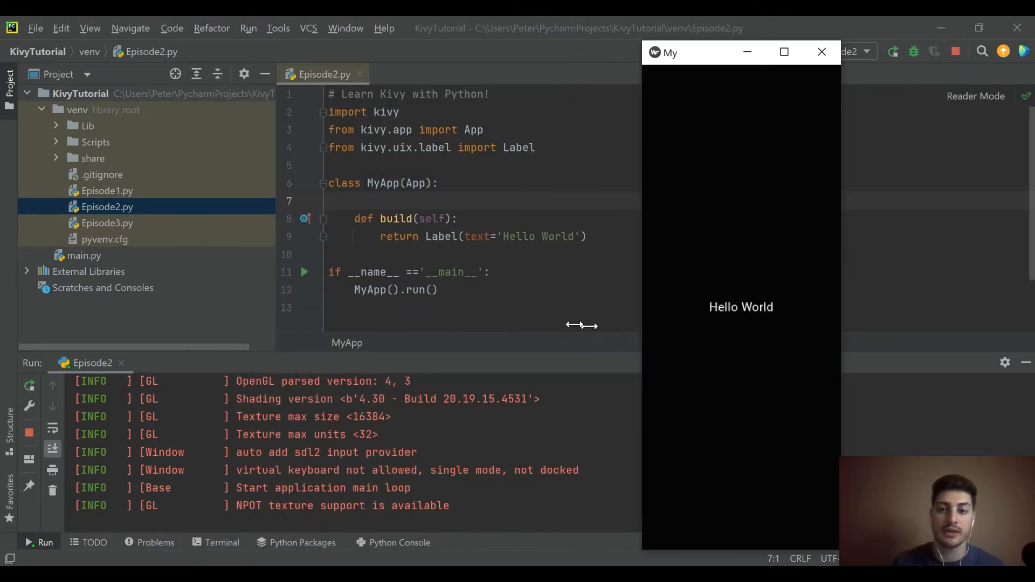
left_click_drag(740, 51, 480, 89)
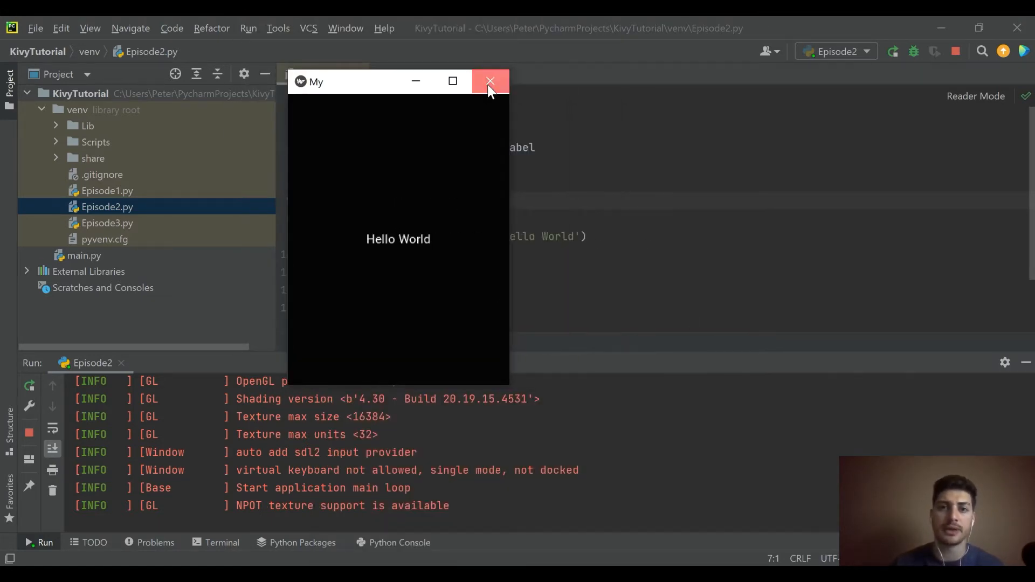
left_click(490, 81)
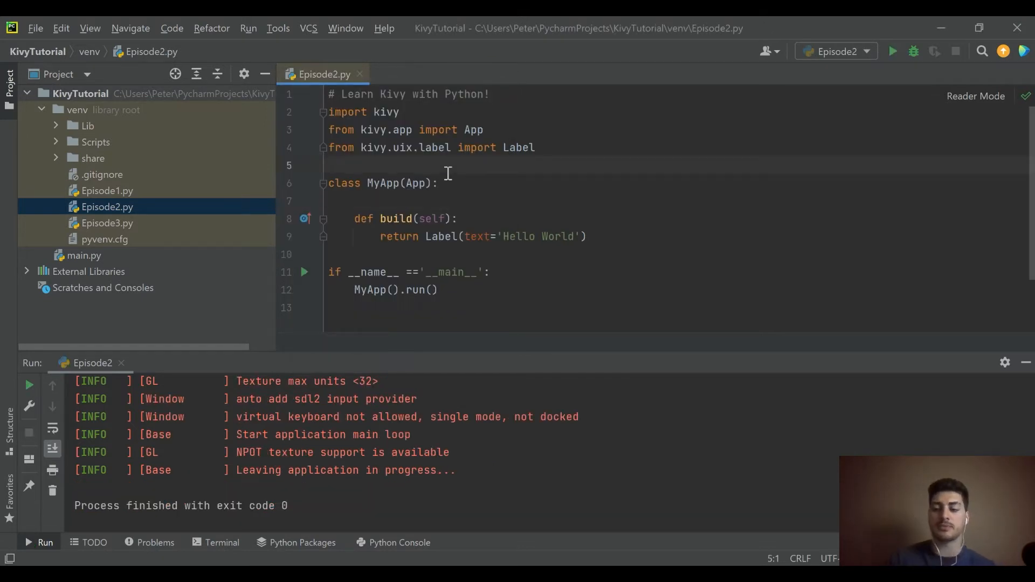
Step: Add the line 'from kivy.uix.gridlayout import GridLayout' below the Label import
key("Enter")
type("from k")
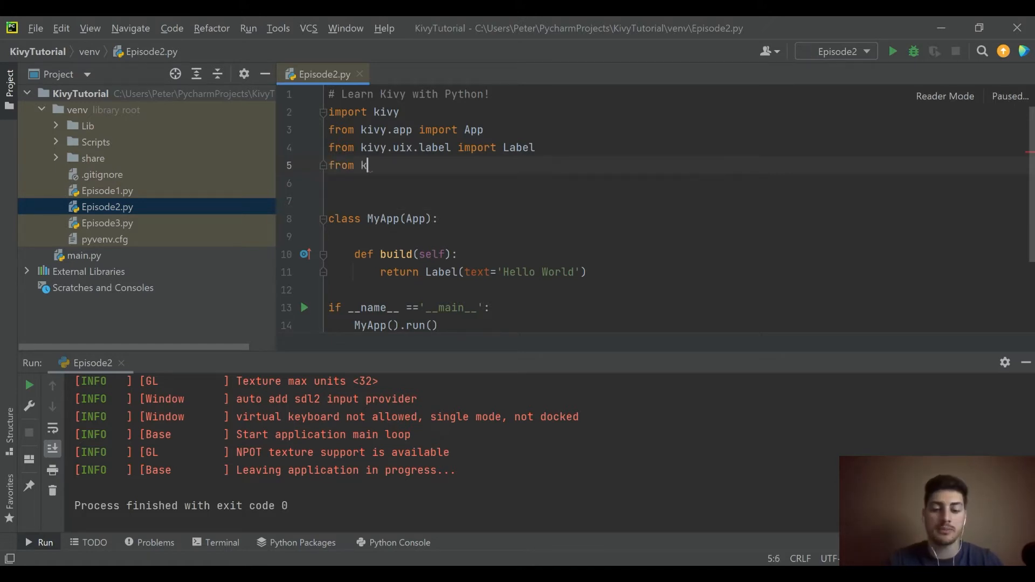
type("ivy.uix")
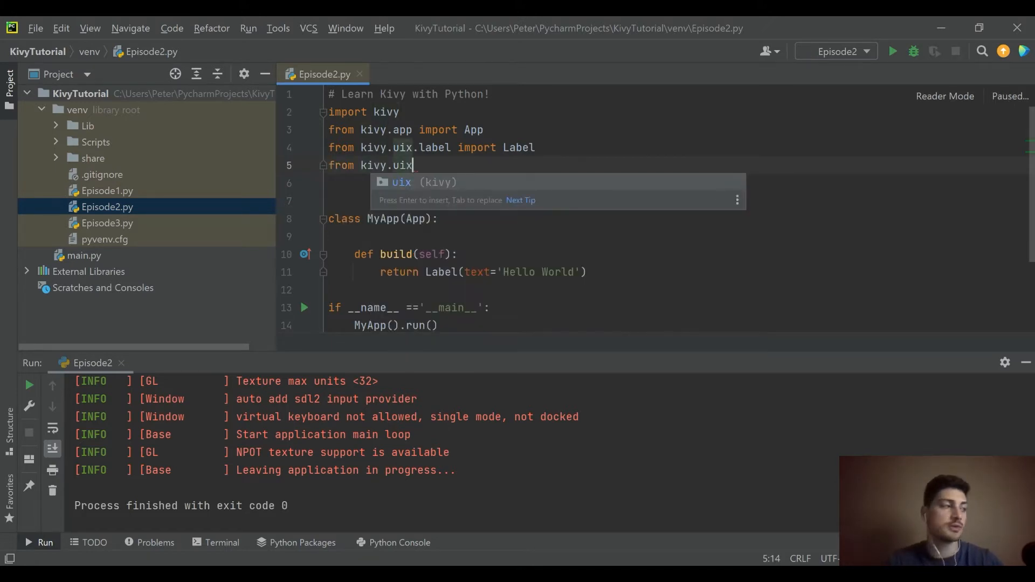
type(".g")
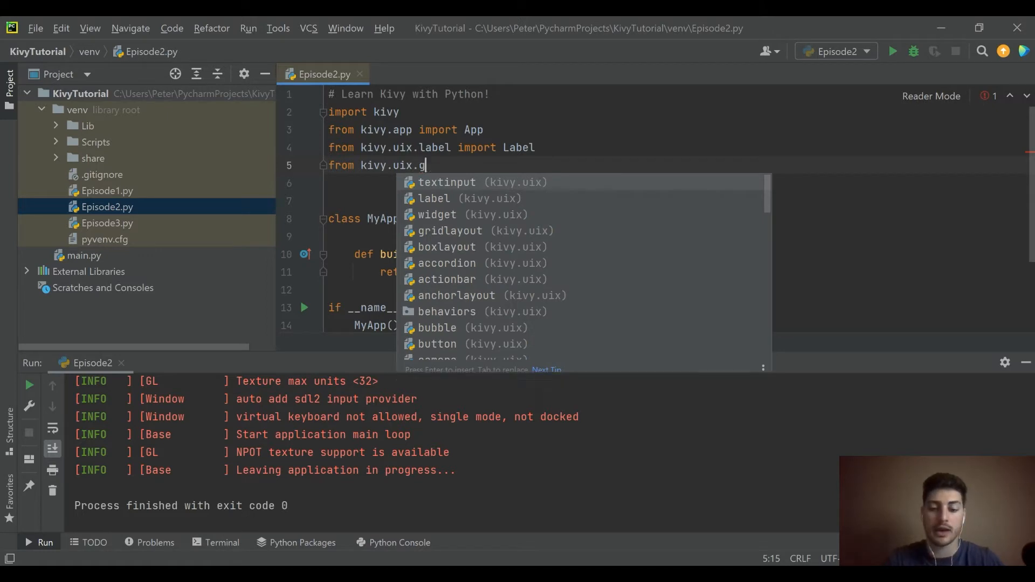
type("ridlayout")
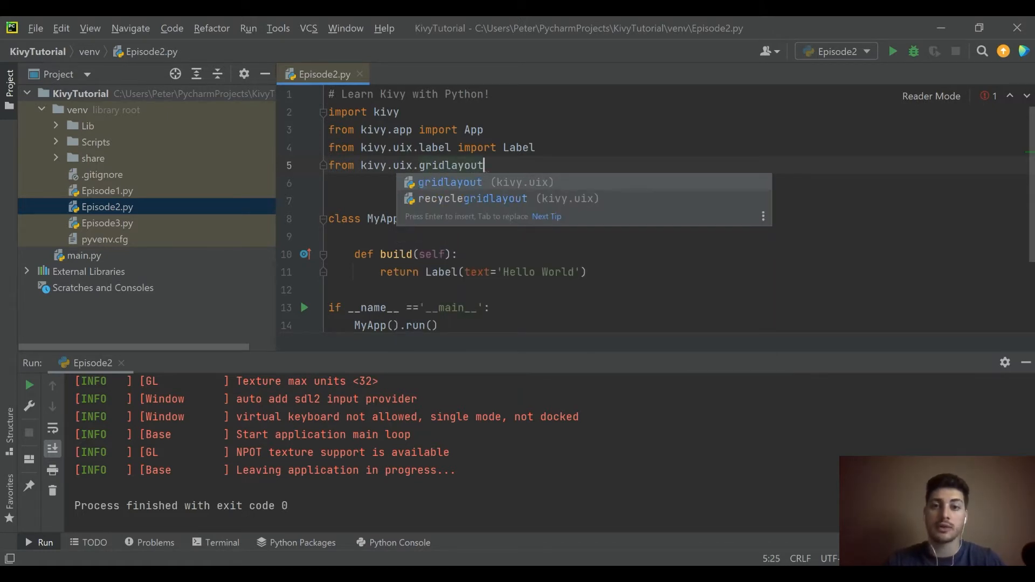
type("i")
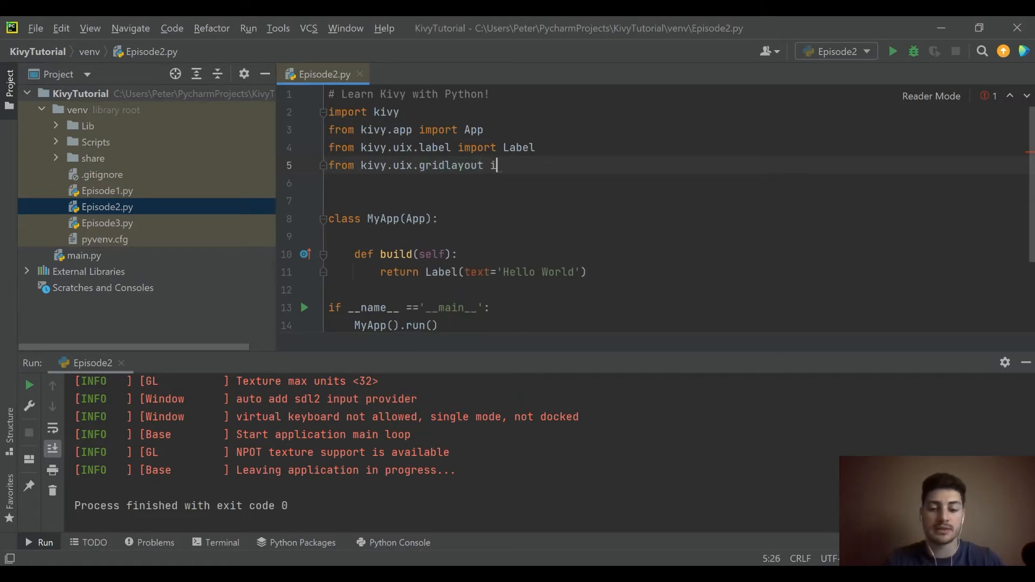
type("mport Grid")
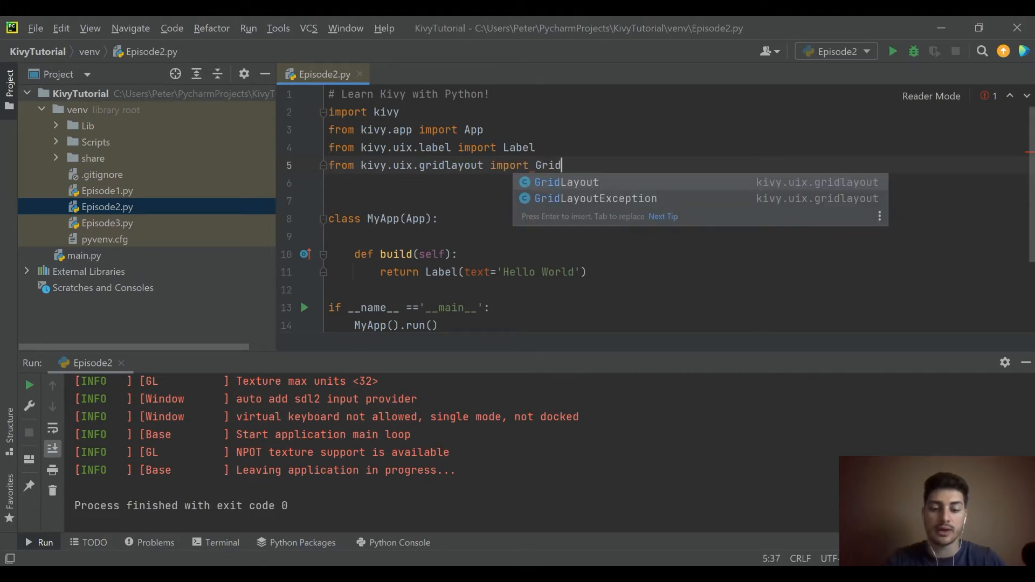
key("Enter")
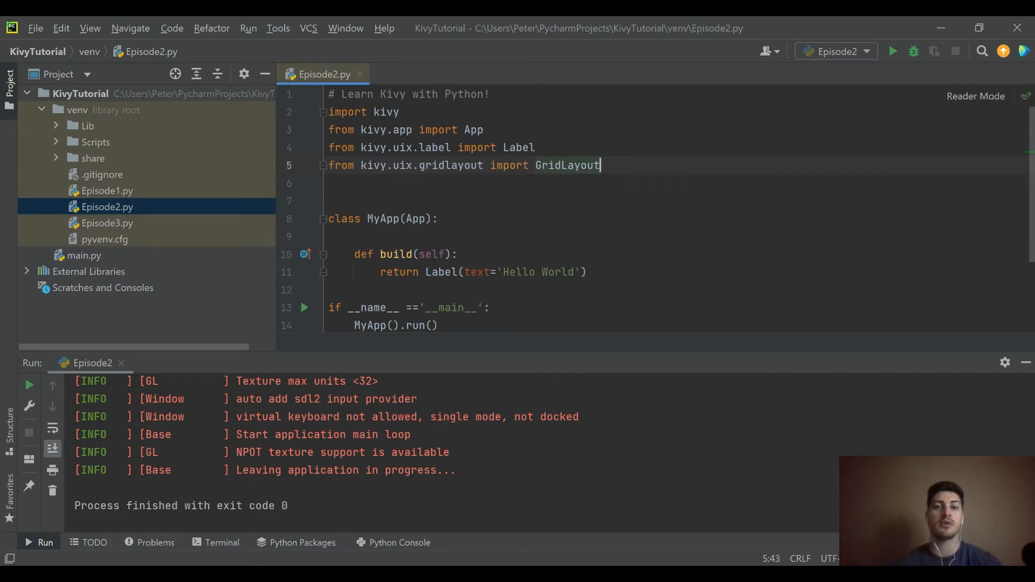
Step: Add 'from kivy.uix.textinput import TextInput' and leave a blank line below the imports
type("from")
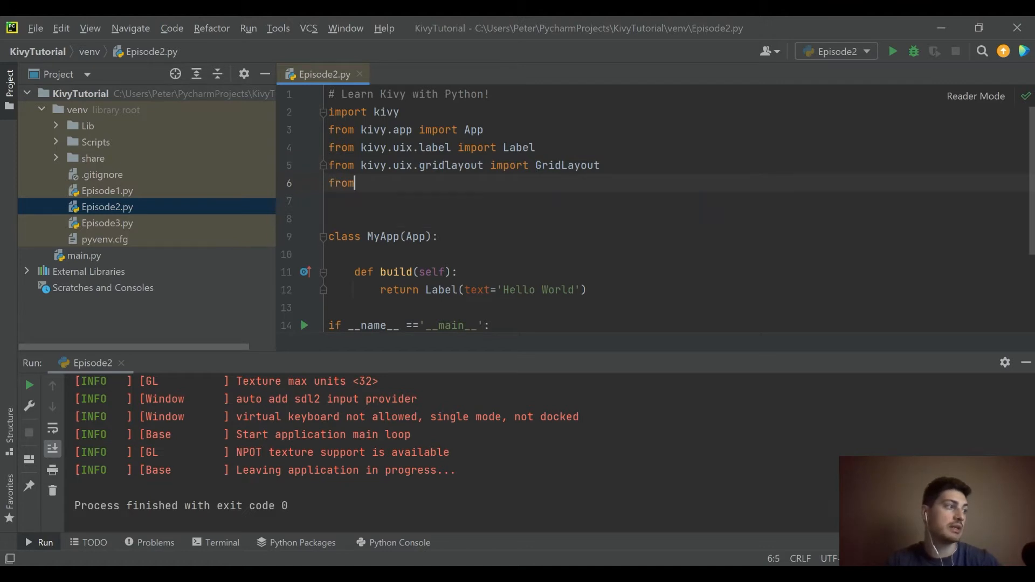
type("ki")
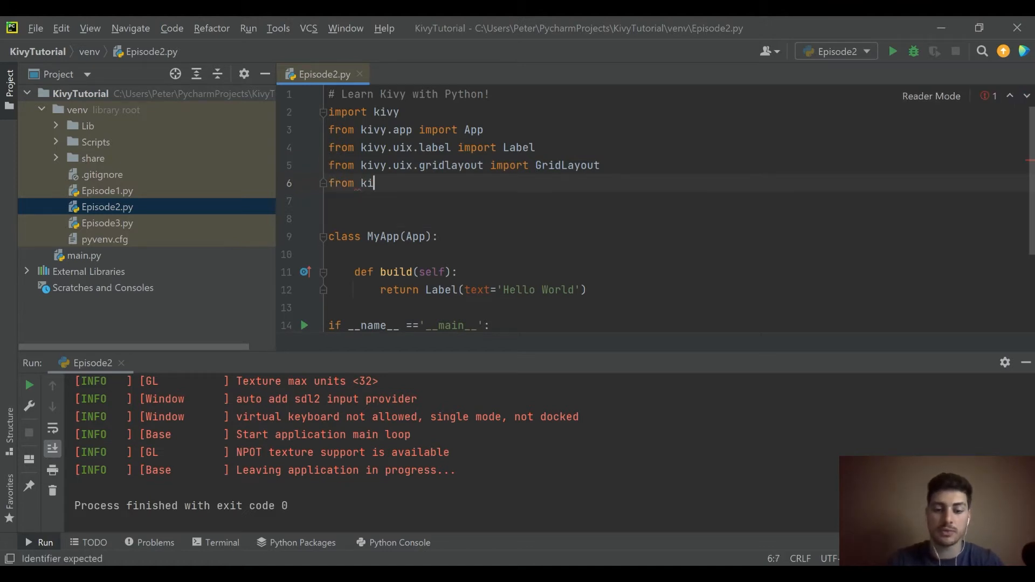
type("vy.uix")
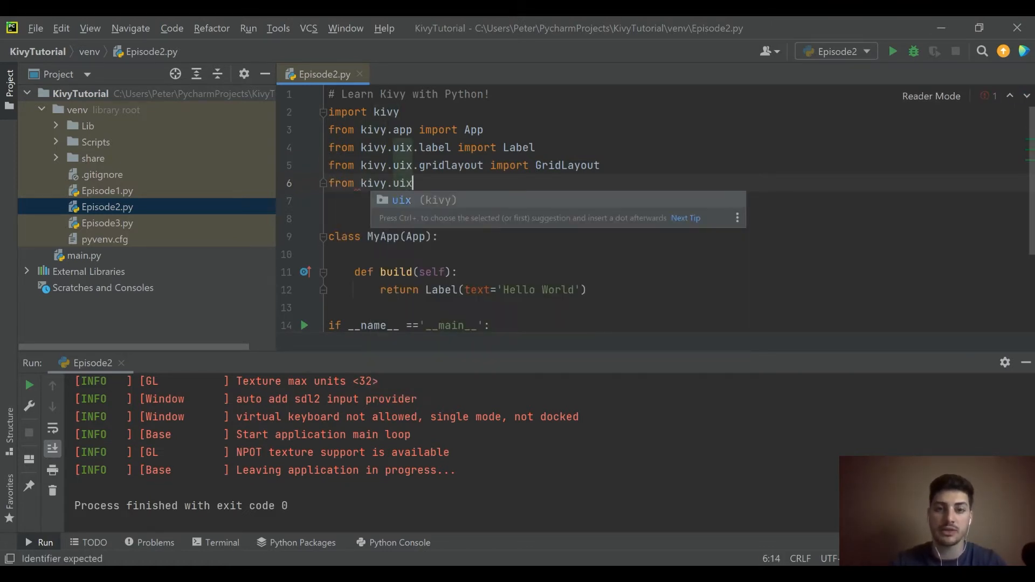
type(".")
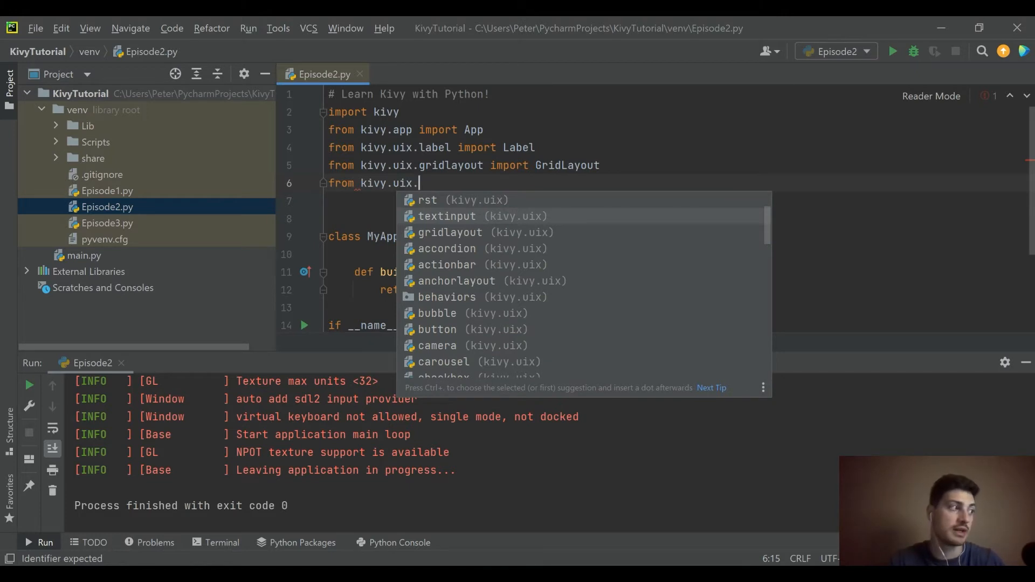
type("textinput impor")
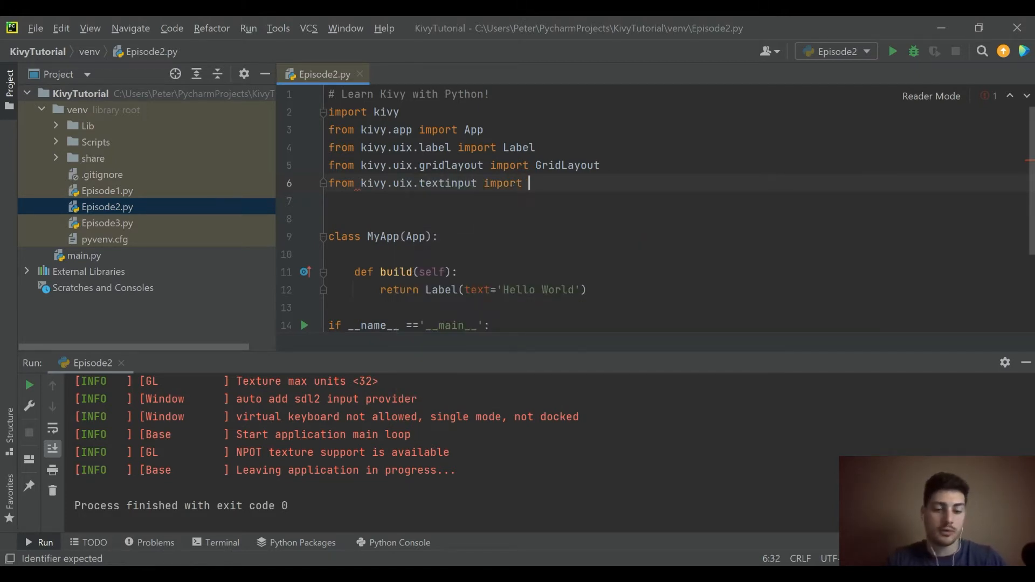
type("textInput")
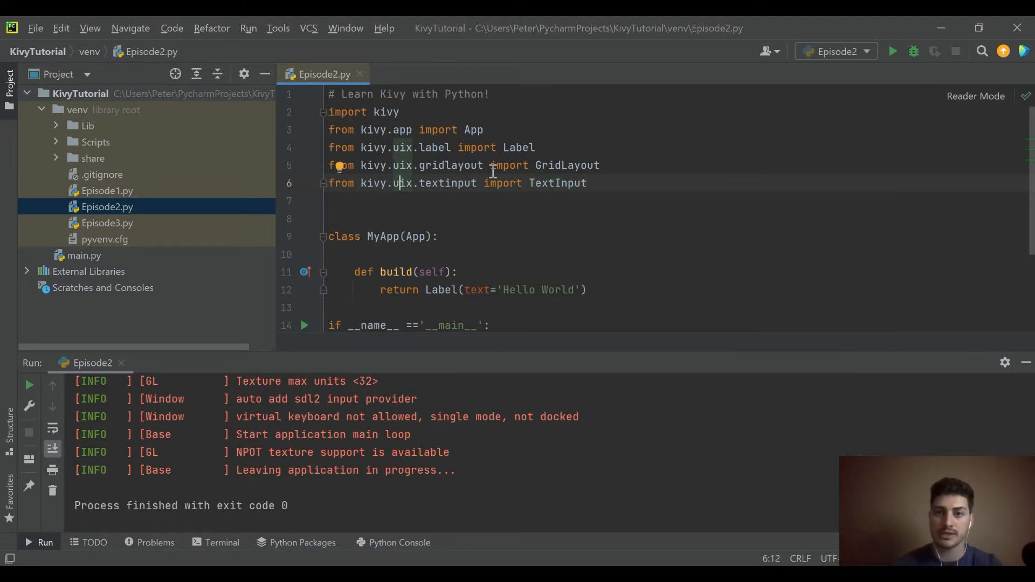
left_click(586, 184)
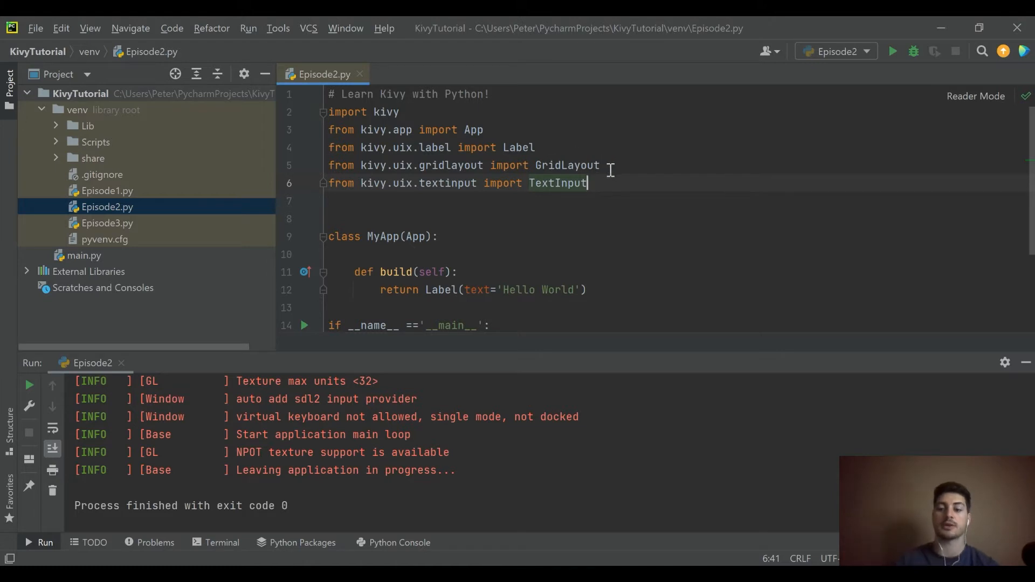
key("enter")
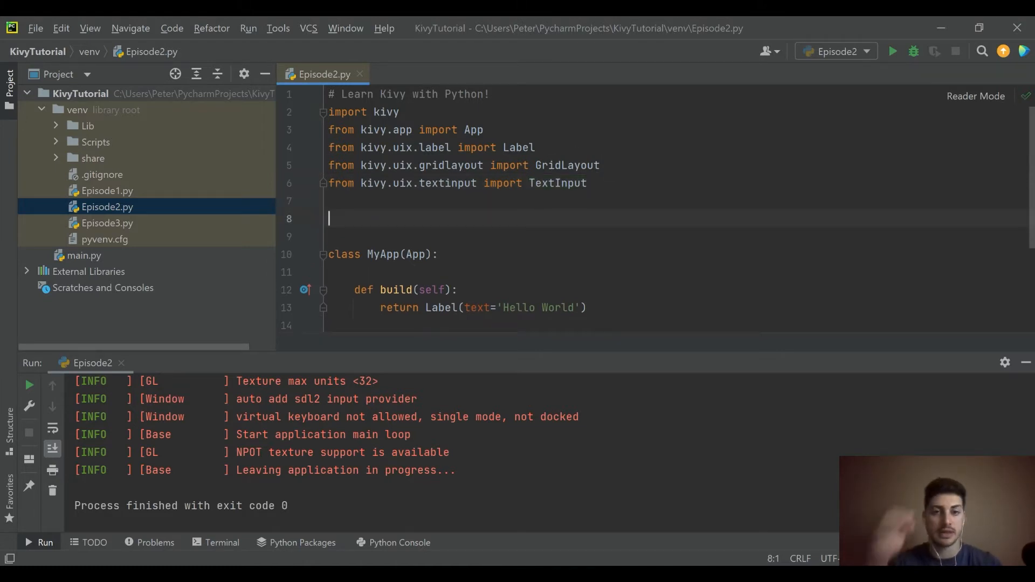
Step: Write 'class LoginScreen(Gridlayout):' below the imports and start its indented body
key("enter")
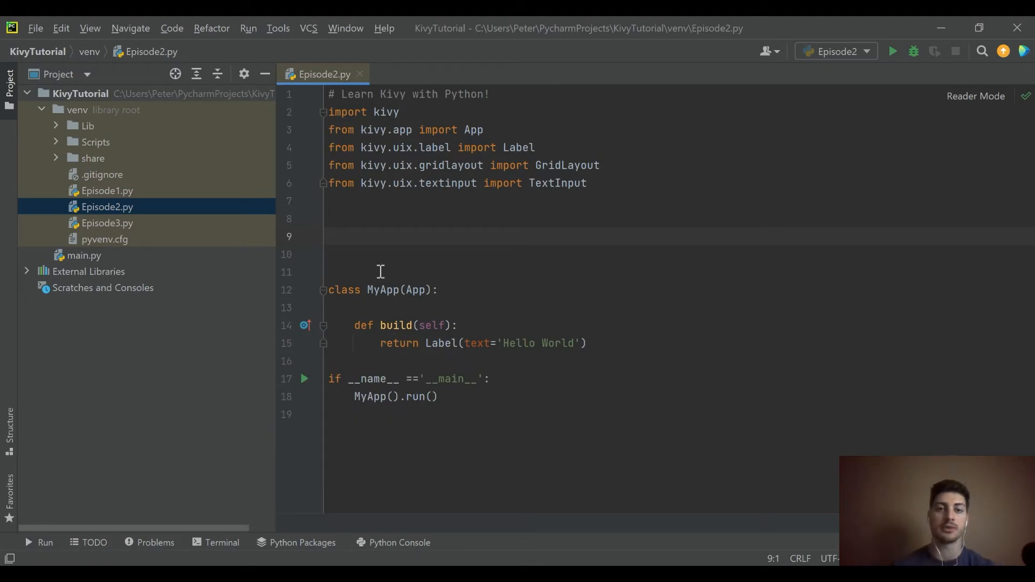
mouse_move(329, 236)
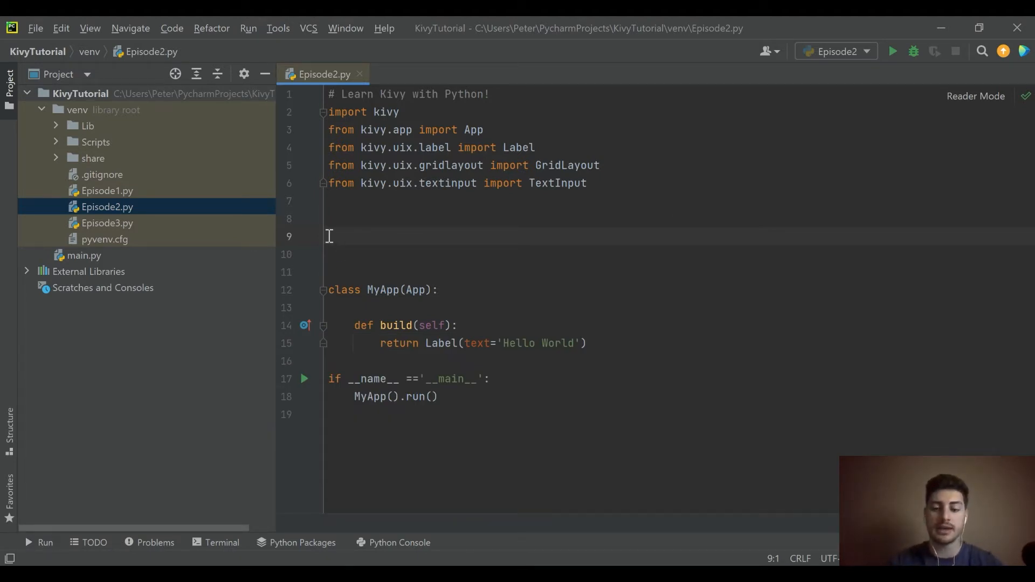
type("class Login")
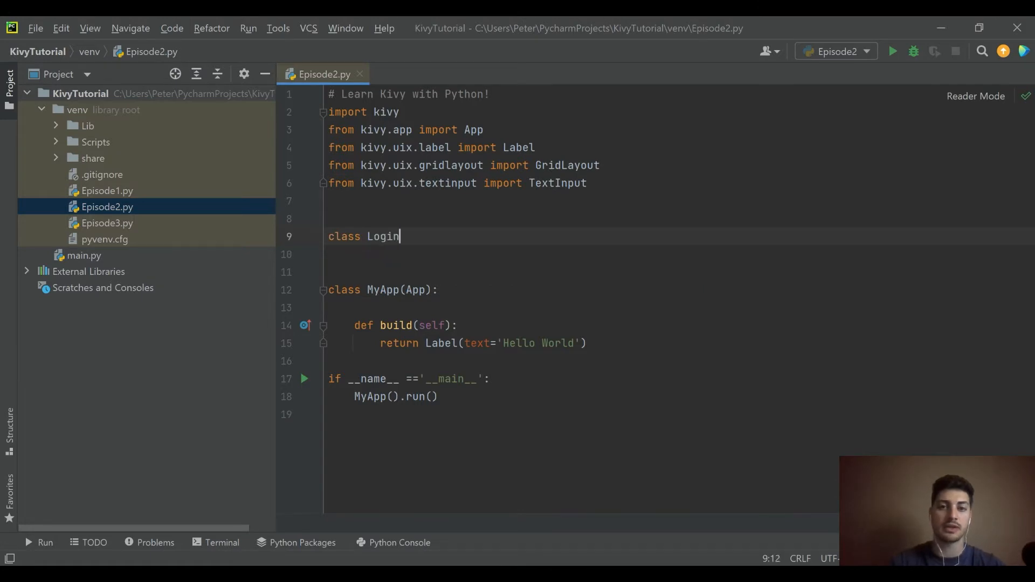
type("Screen")
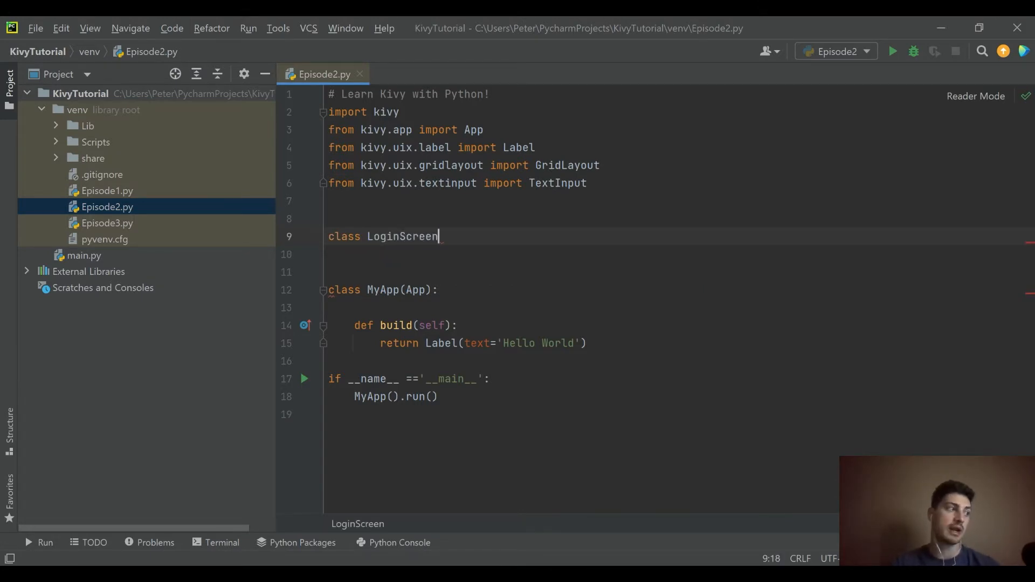
type("()")
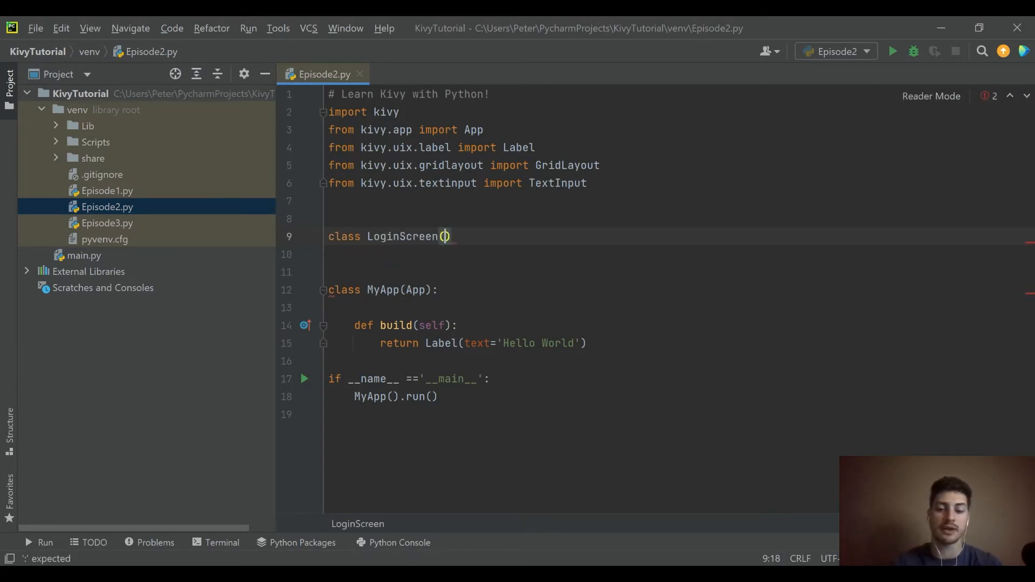
type("Gridlayout")
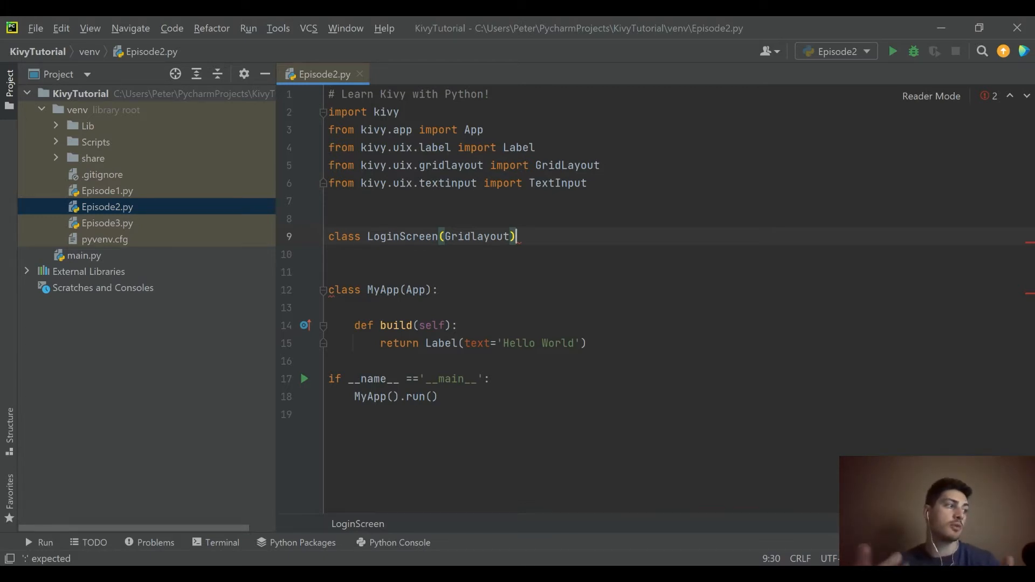
key("Enter")
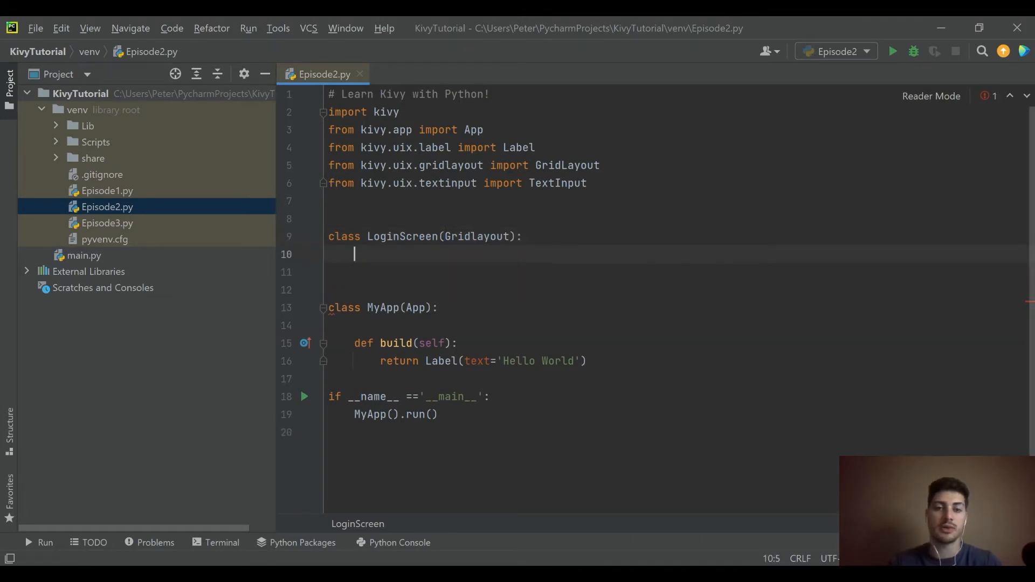
key("enter")
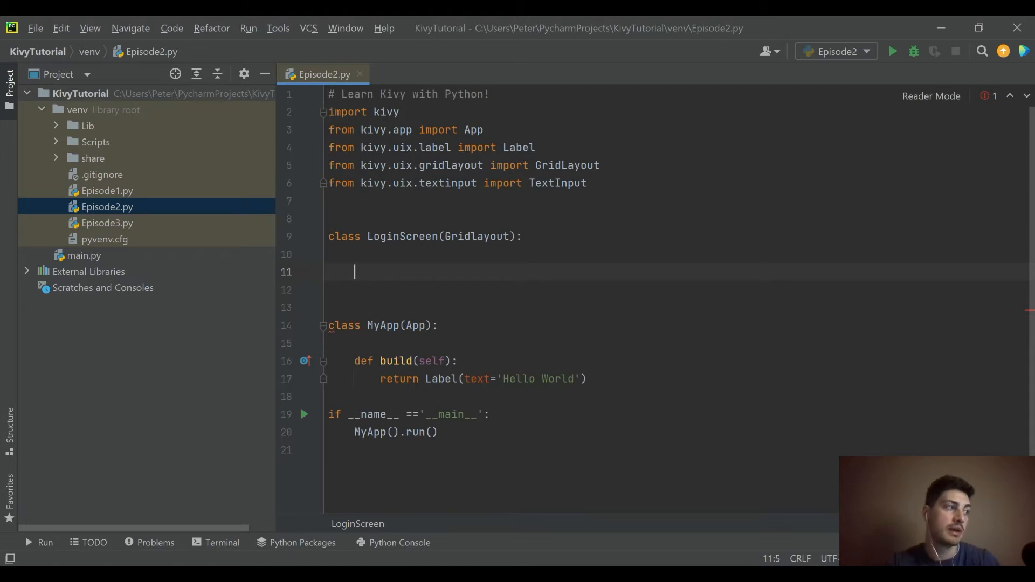
Step: Define 'def __init__(self, **kwargs):' inside LoginScreen
type("def __")
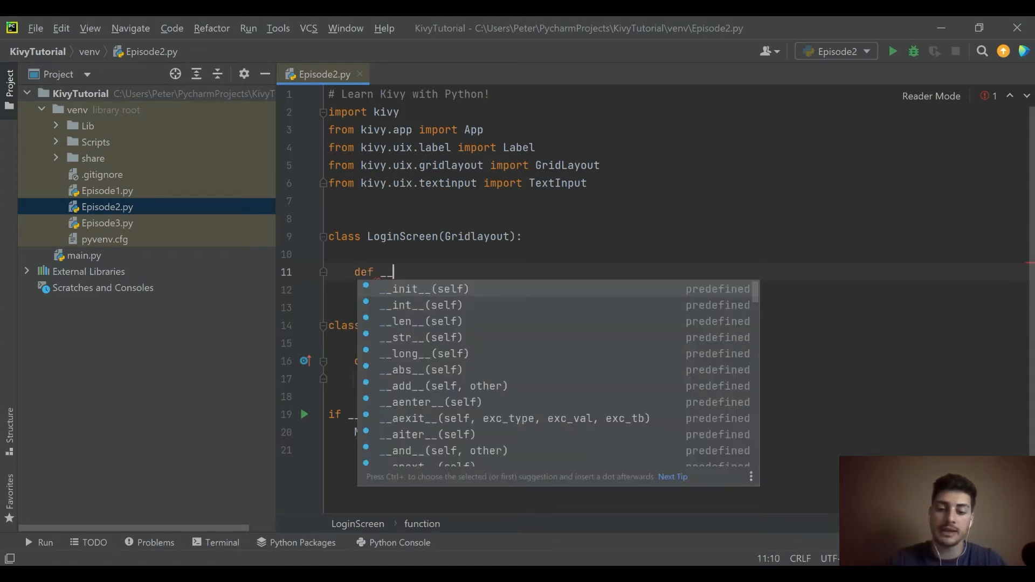
type("init__(self):")
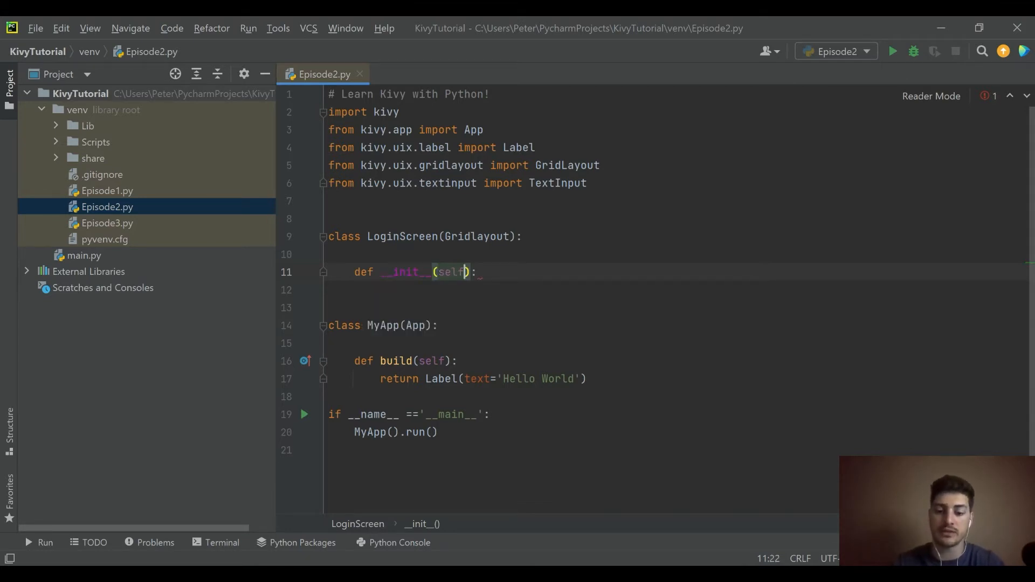
type(",")
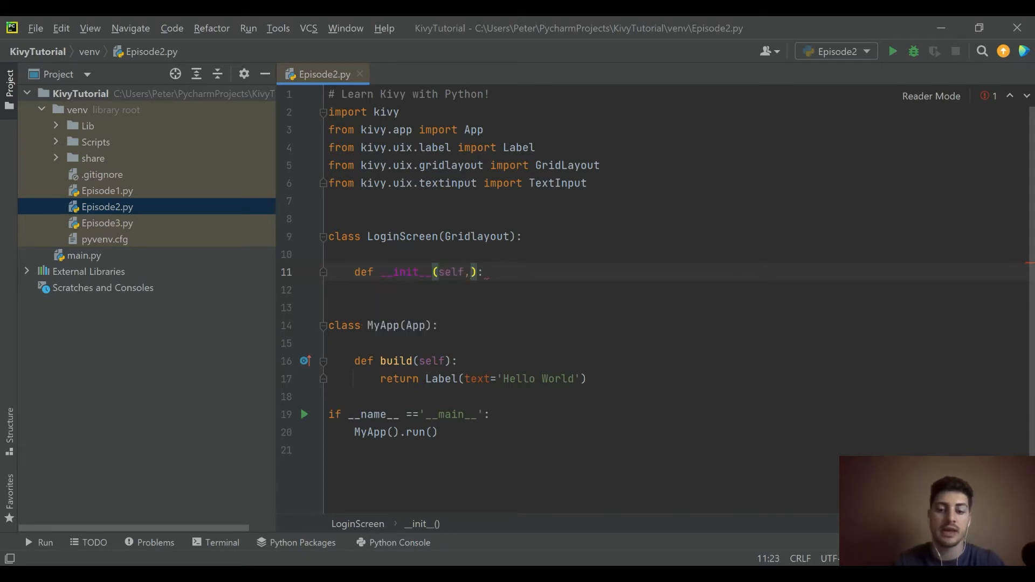
type("**")
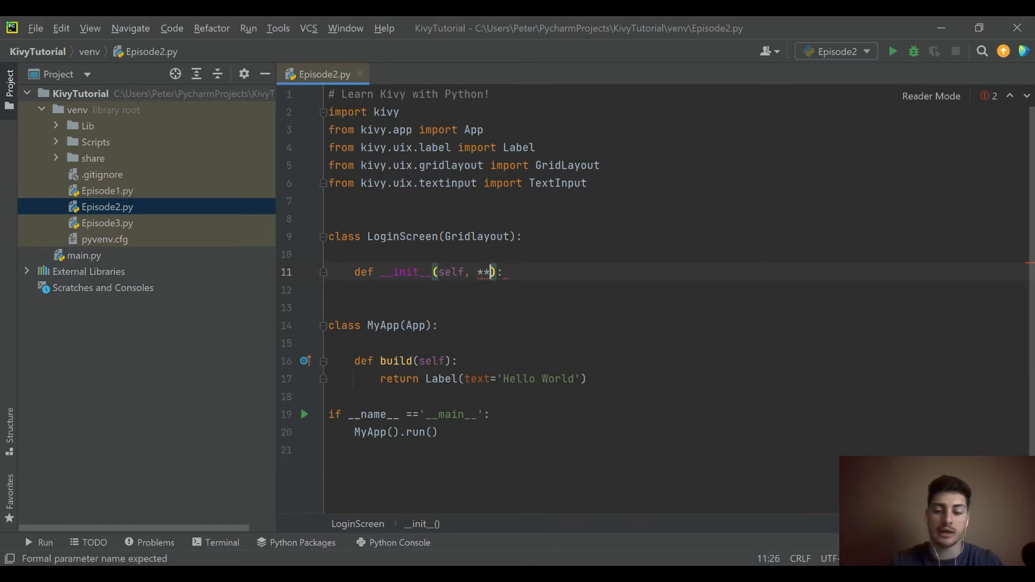
type("kwargs")
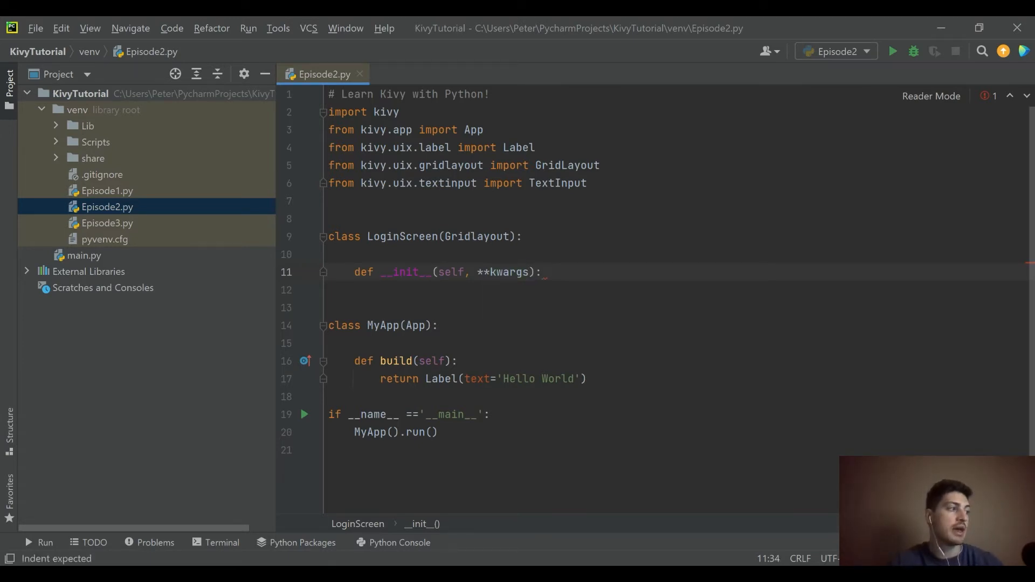
Step: Call 'super(LoginScreen, self).__init__(**kwargs)' in the constructor
type("super(")
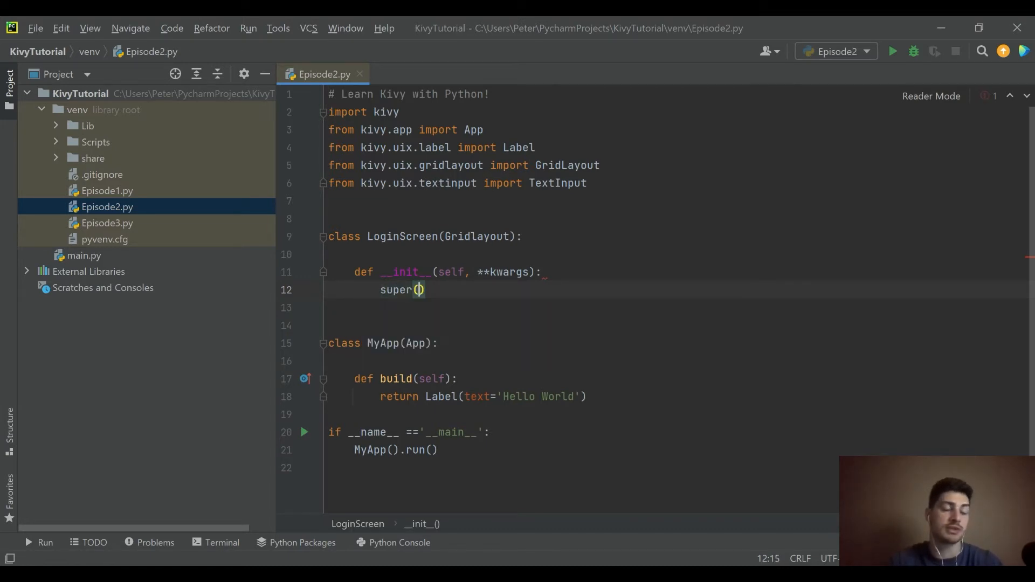
type("LoginScreen, sel")
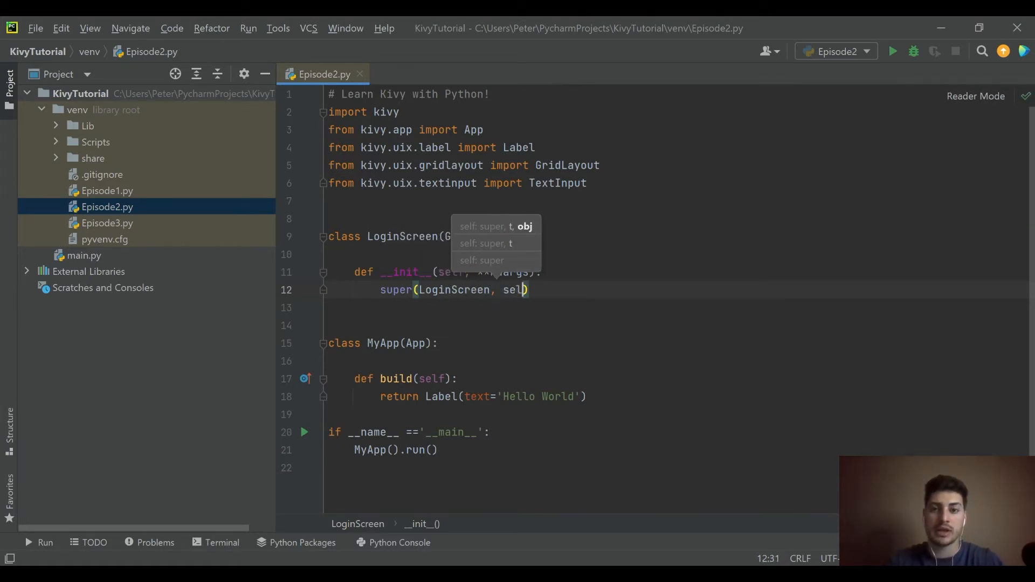
type("f")
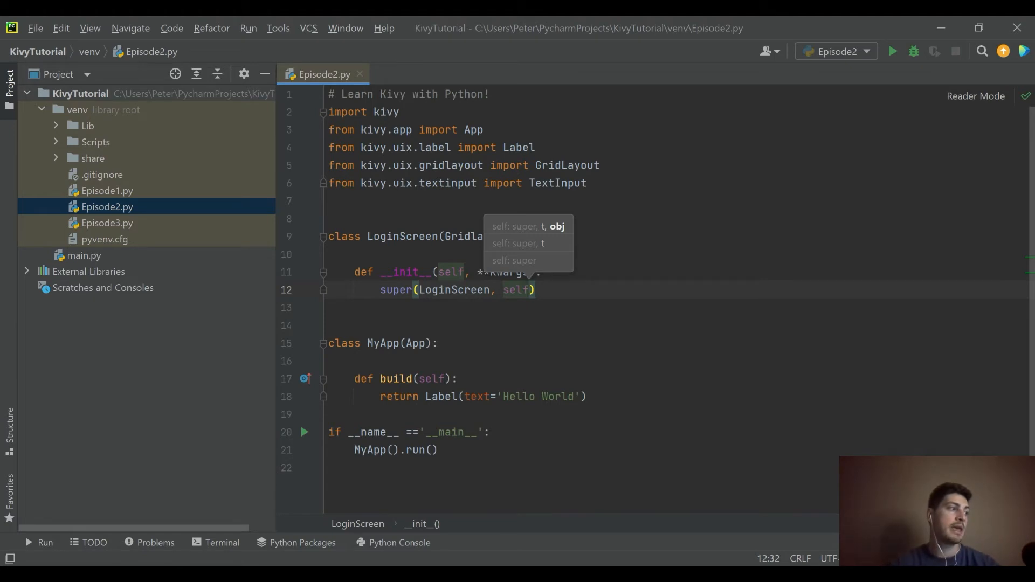
type(".__in")
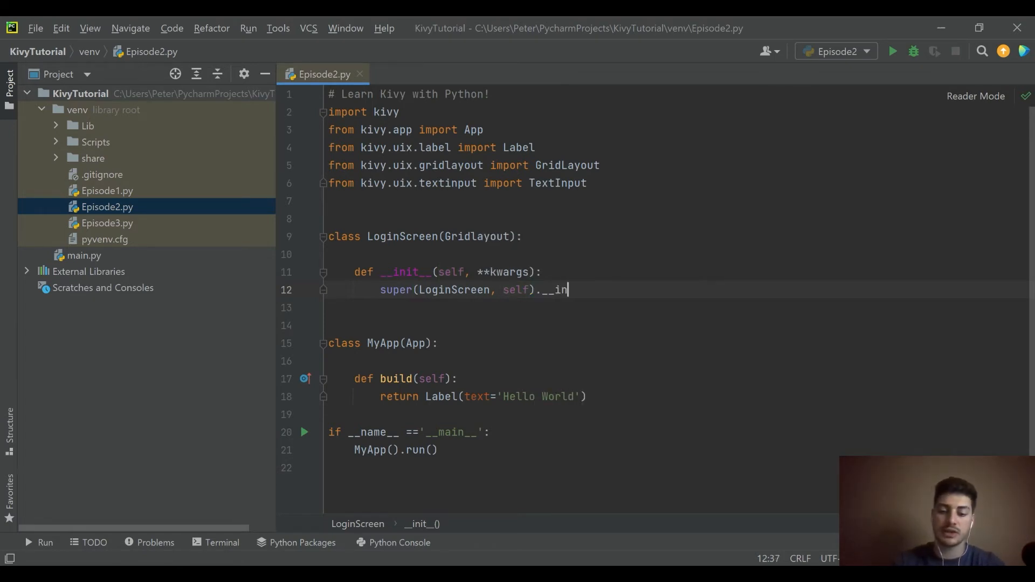
type("it__")
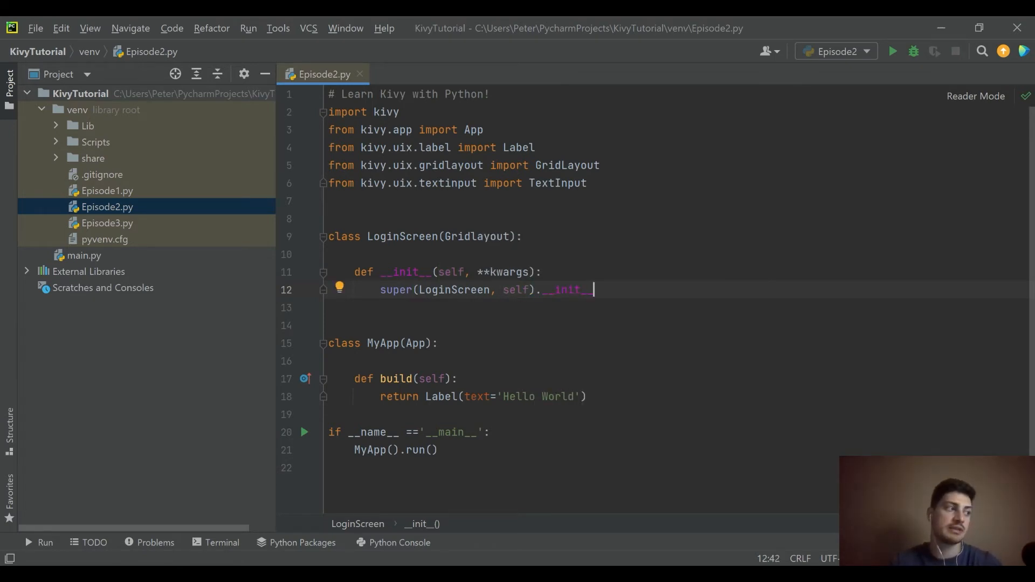
type("()")
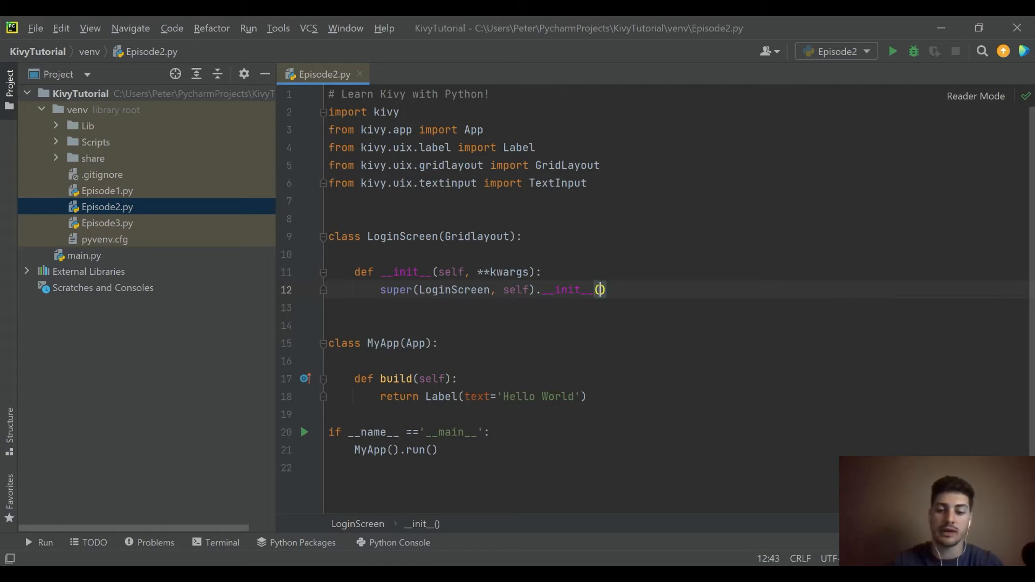
type("**kwargs")
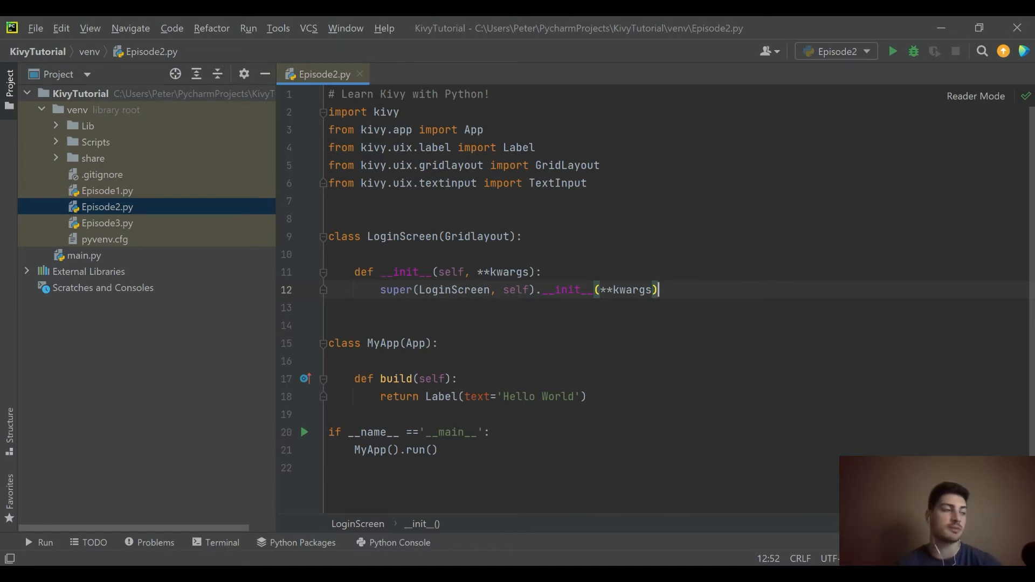
Step: Set 'self.cols = 2' in the constructor
type("sel")
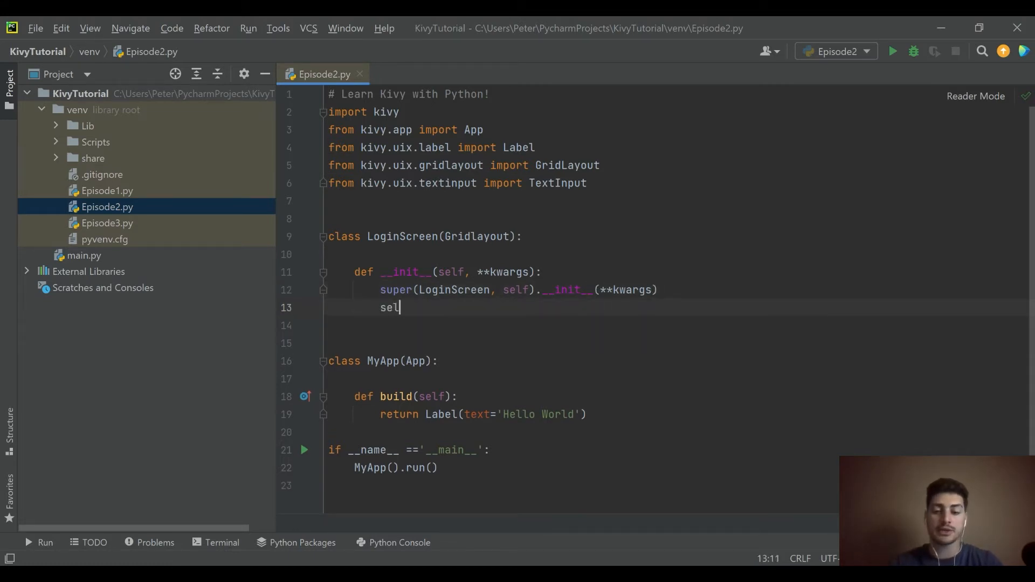
type("f.cols")
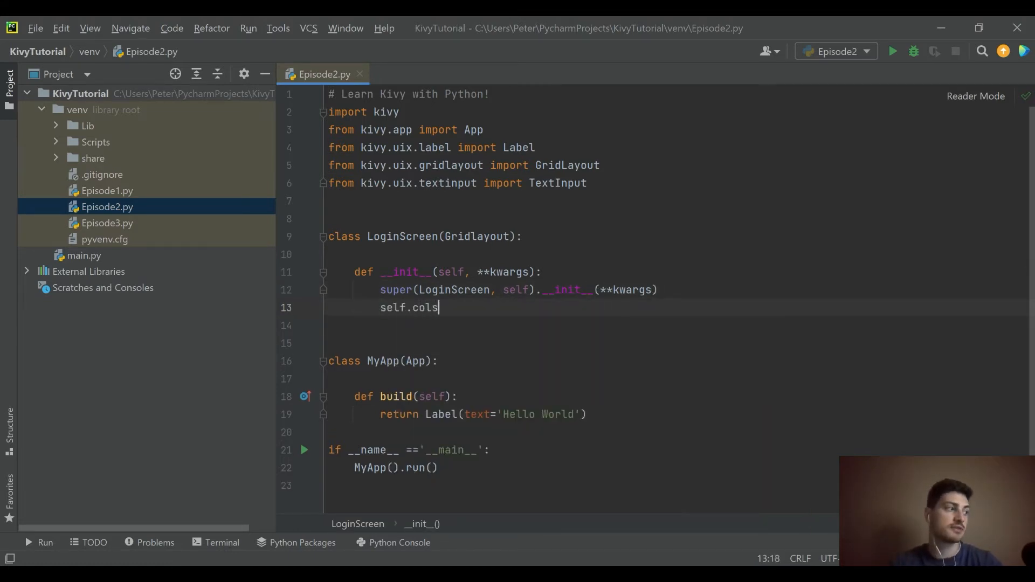
type("\" \"")
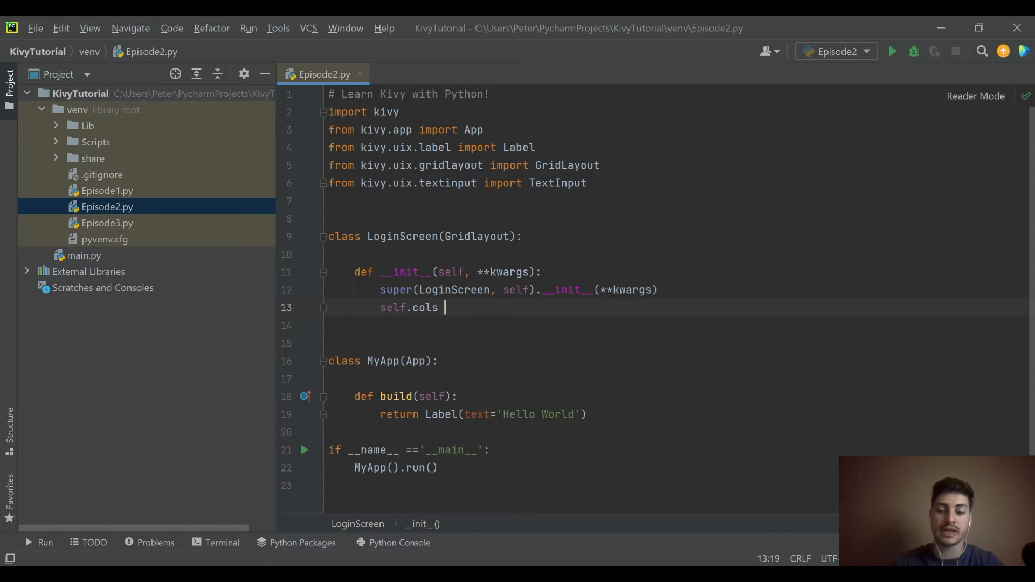
type("=")
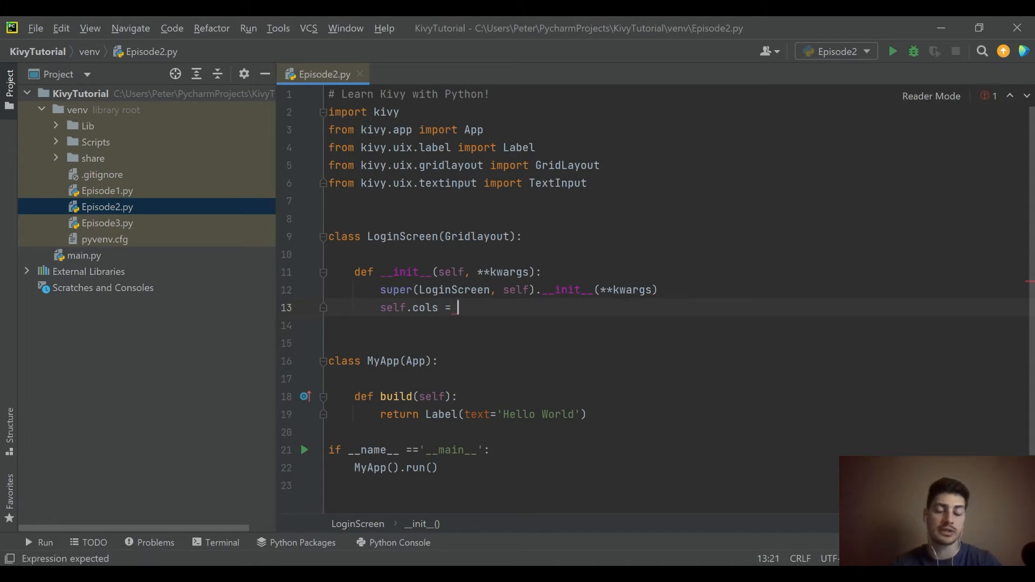
type("2")
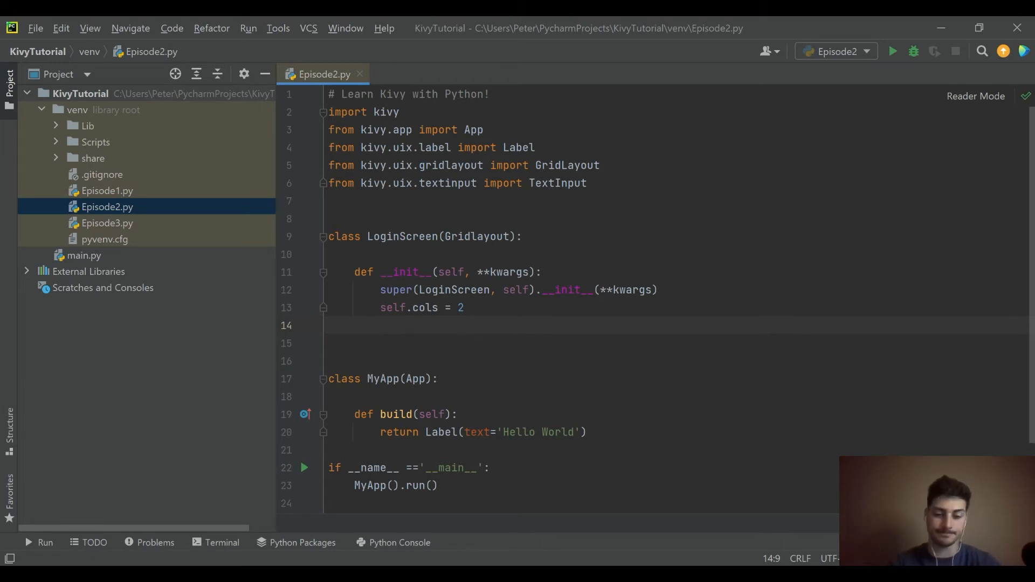
Step: Add the widget line self.add_widget(Label(text='User Name'))
type("self.ad")
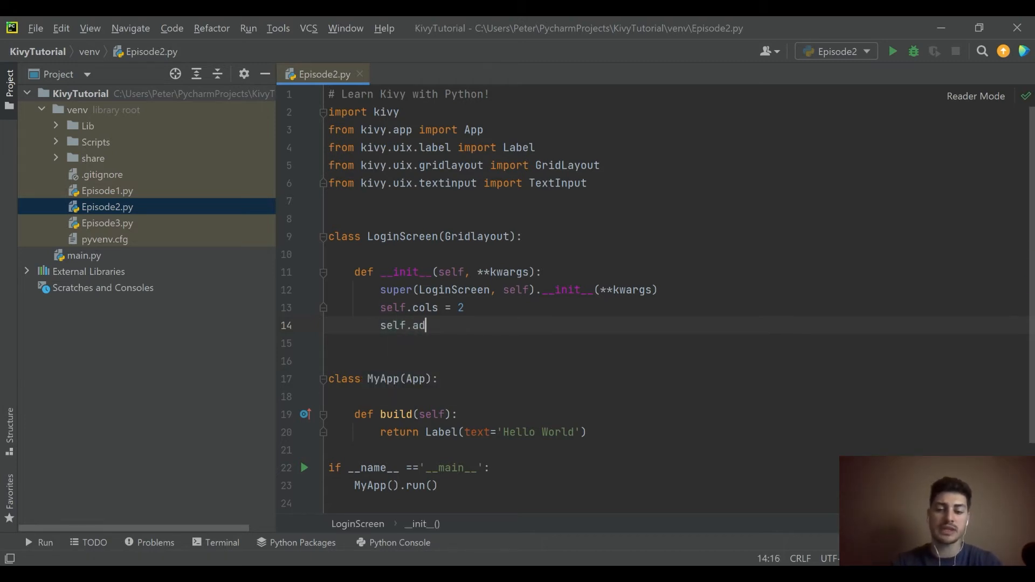
type("d_widget")
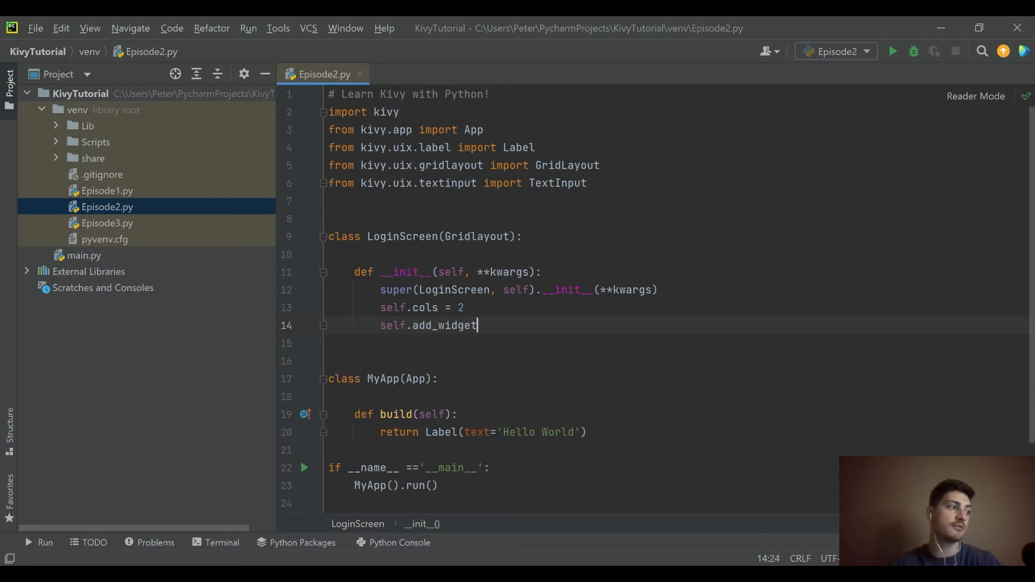
type("(Label(")
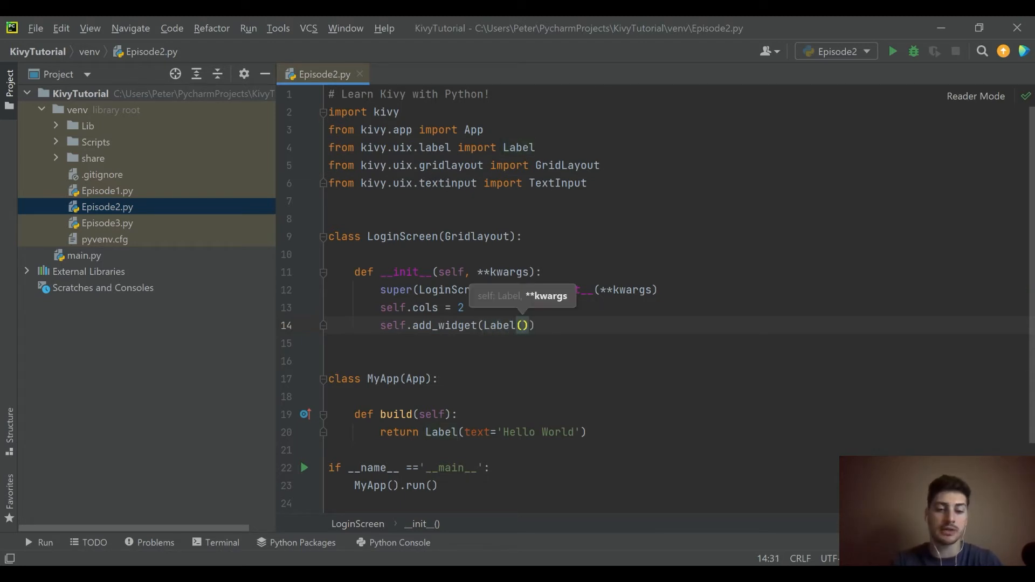
type("text='U")
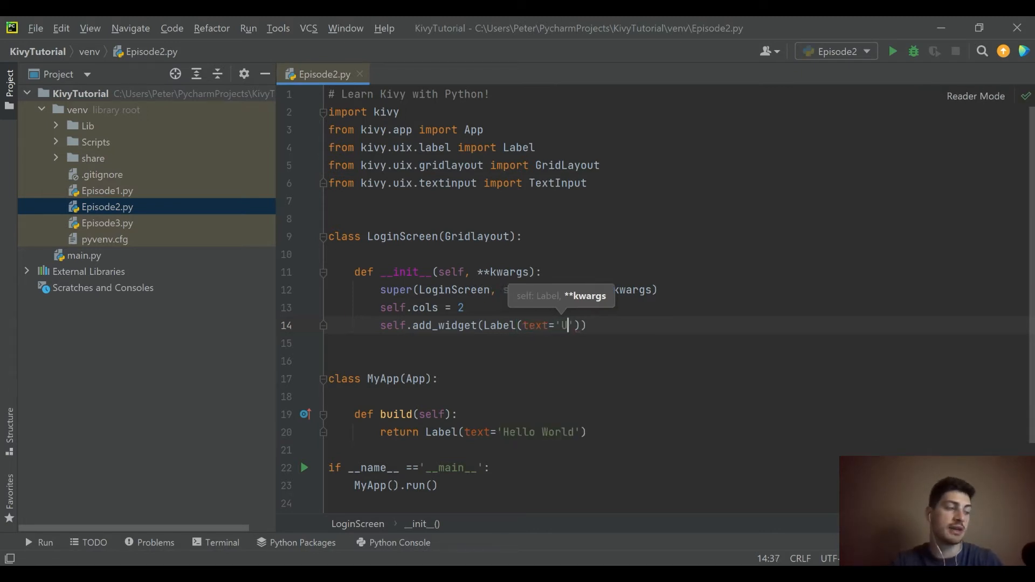
type("ser")
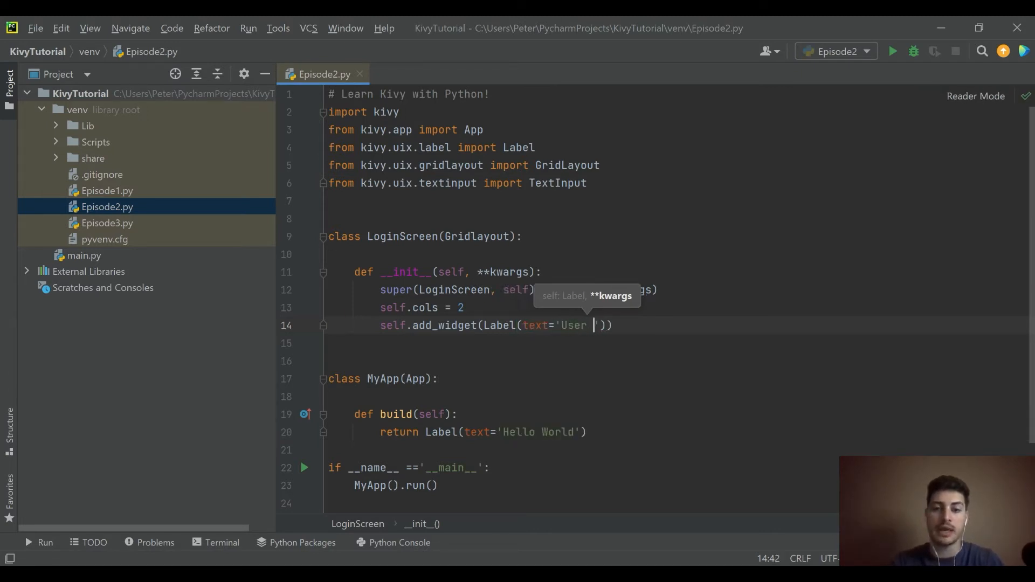
type("Name")
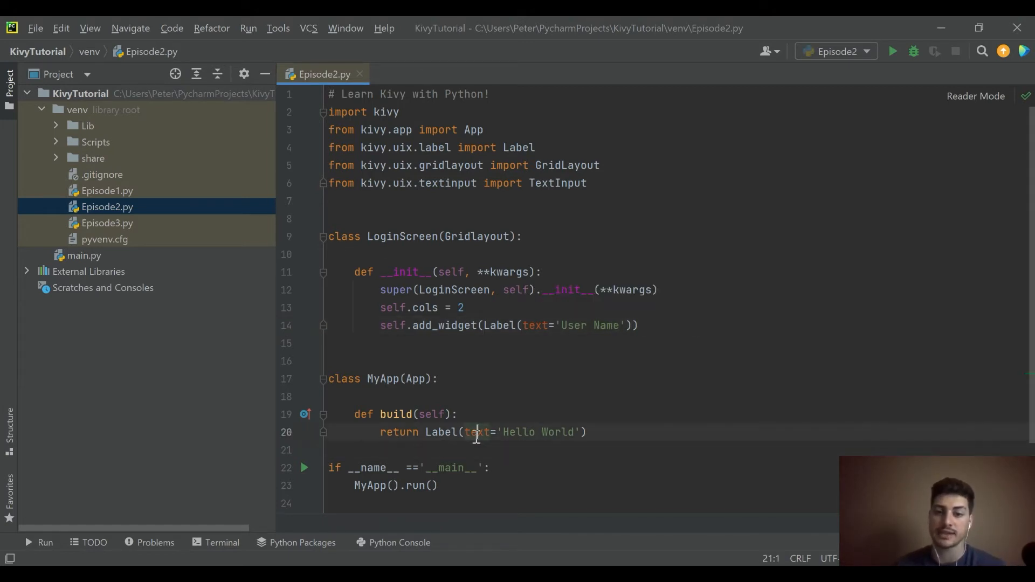
left_click(501, 324)
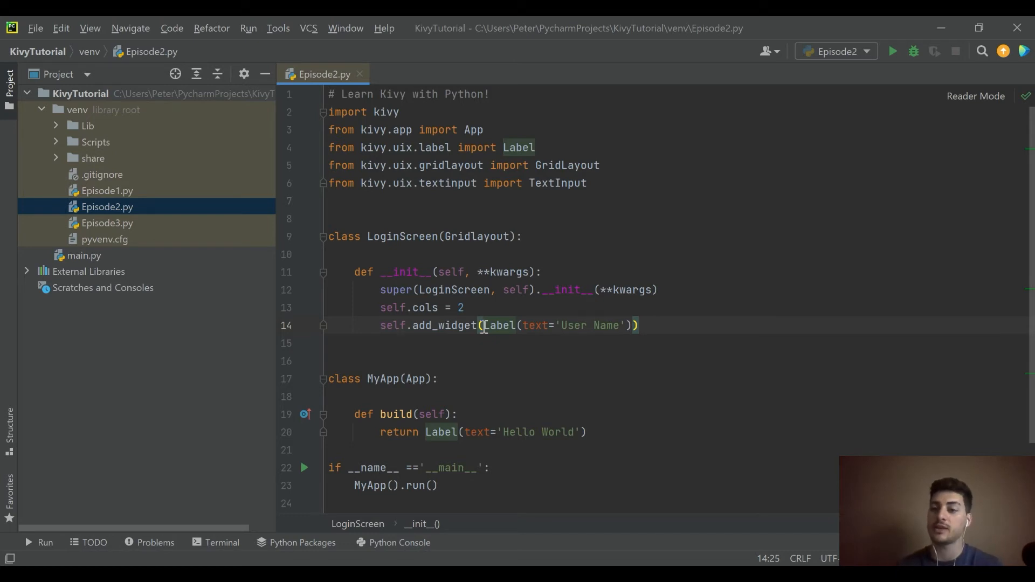
left_click(640, 324)
type("self.")
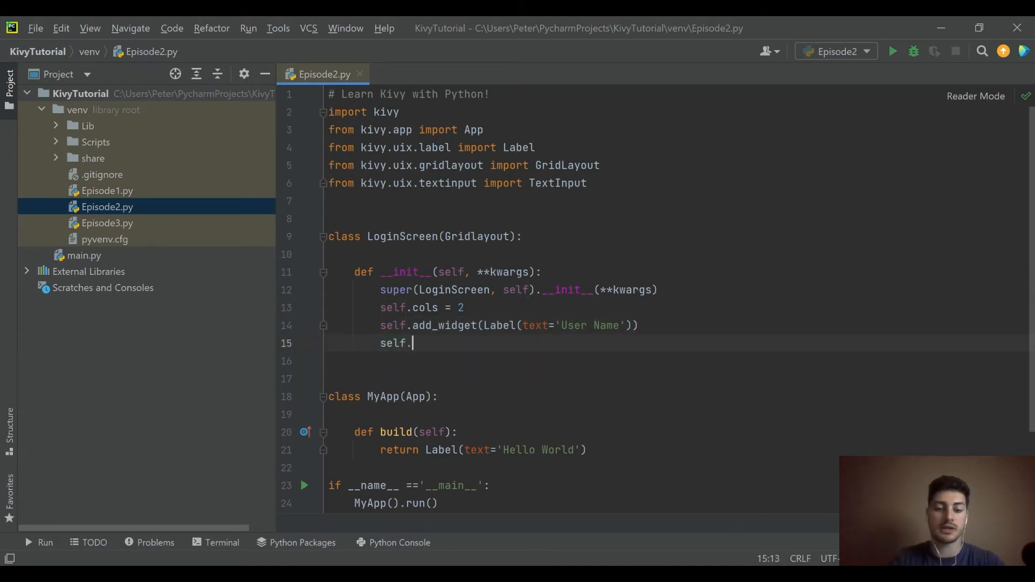
Step: Assign 'self.username = TextInput(multiline=False)' and start a new line
type("usern")
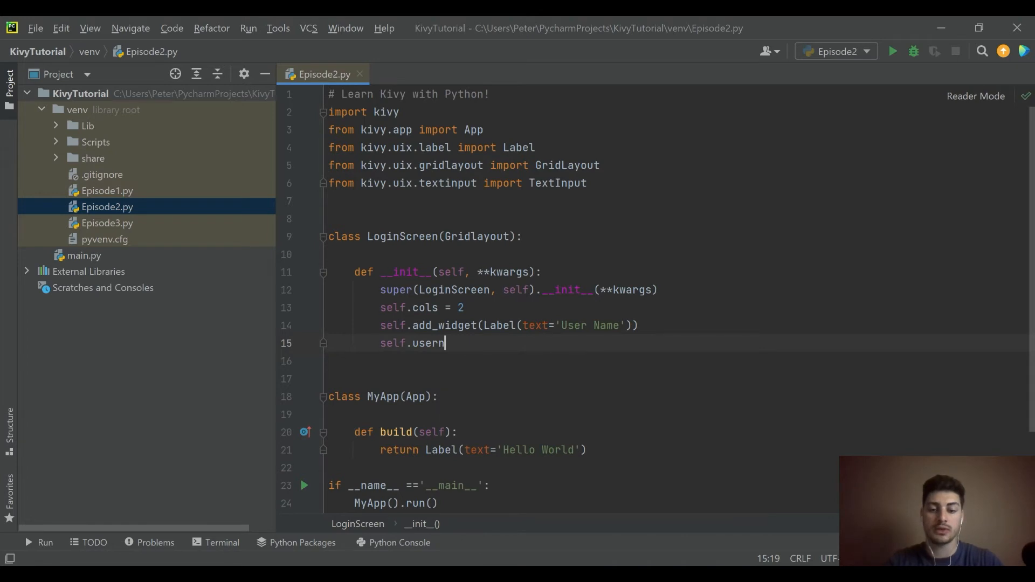
type("ame")
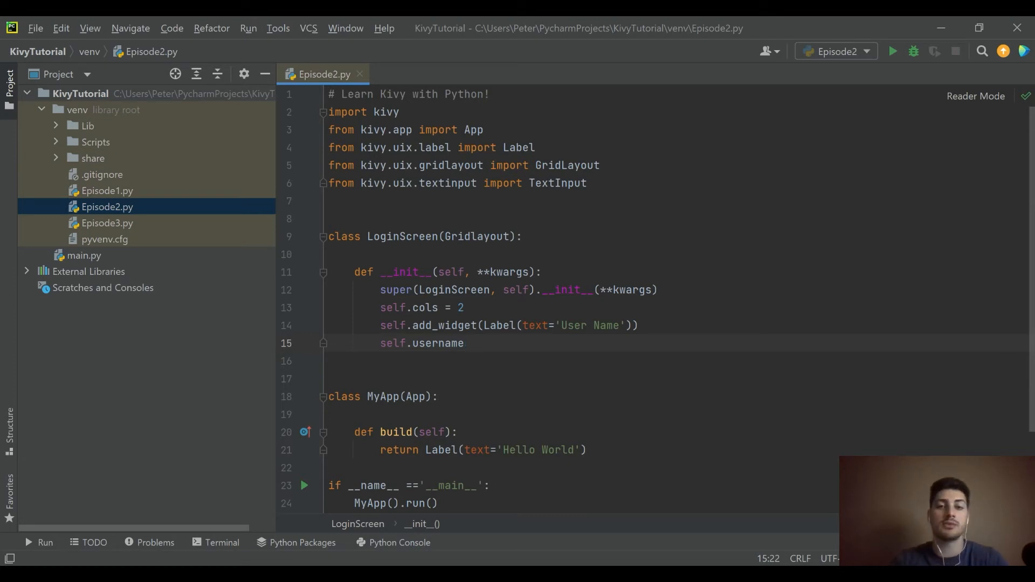
type("= T")
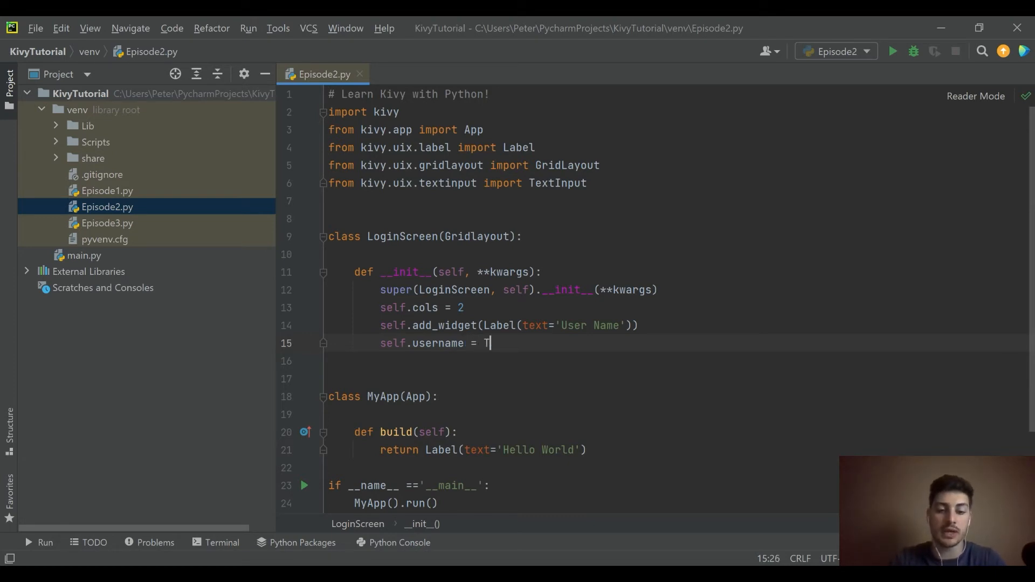
type("extInput")
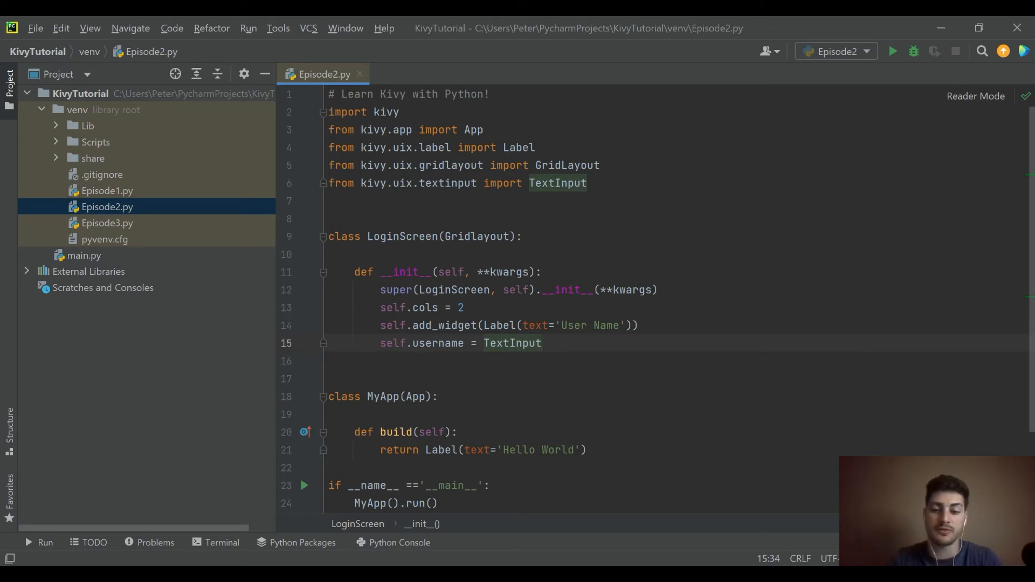
type("(multiline")
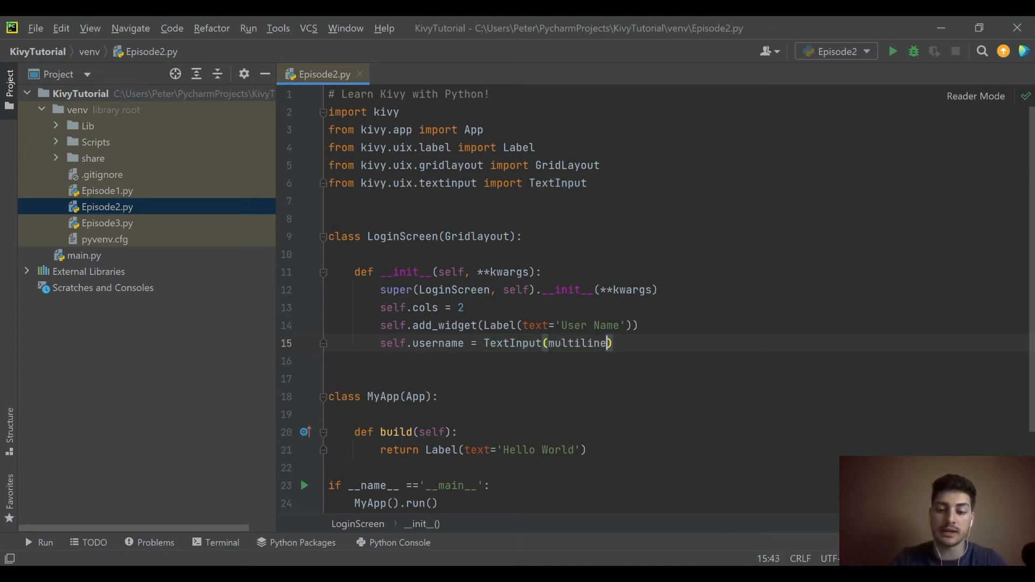
type("=False")
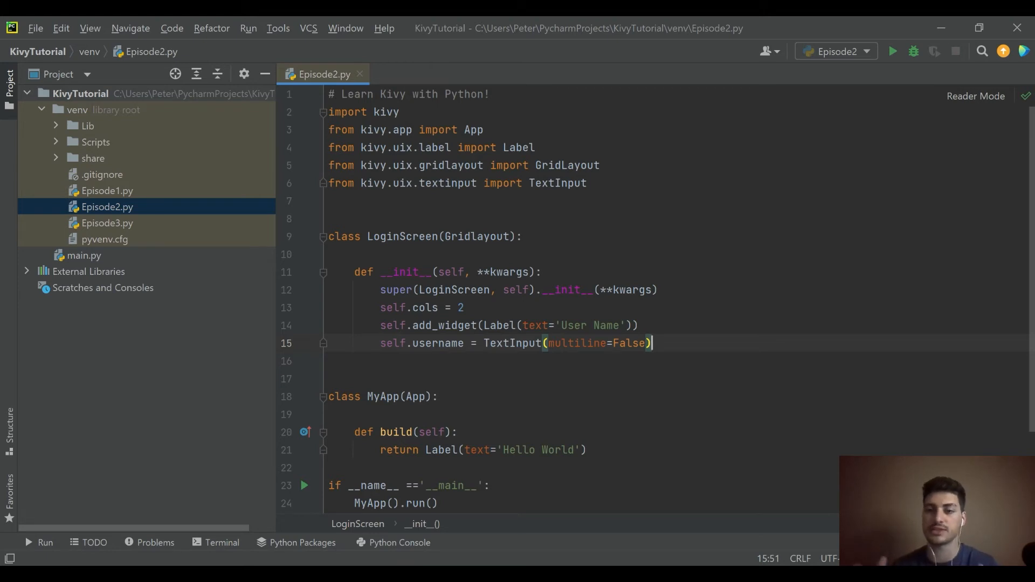
key("Enter")
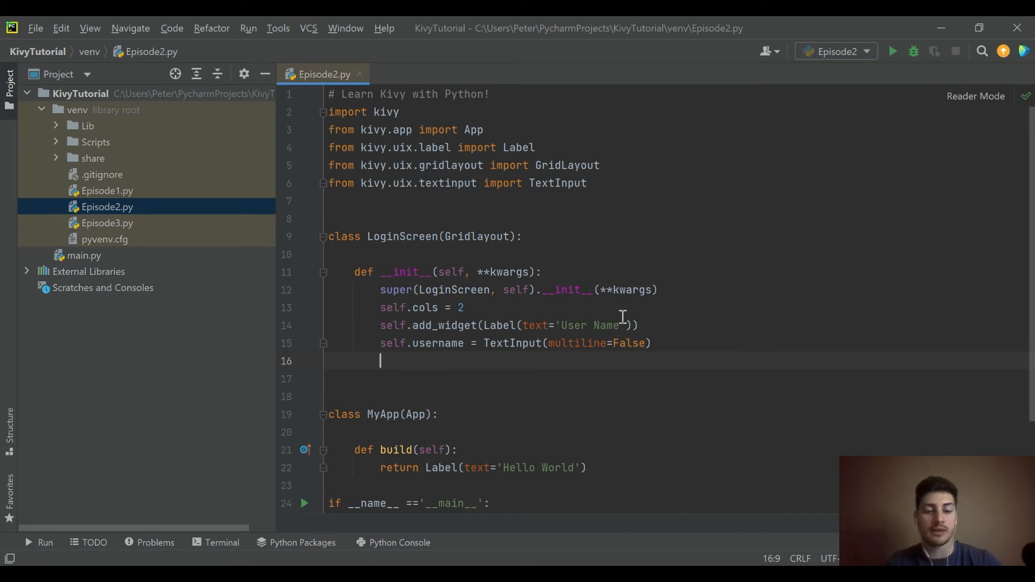
Step: Add the line 'self.add_widget(username)' after the TextInput
type("self.add_wid")
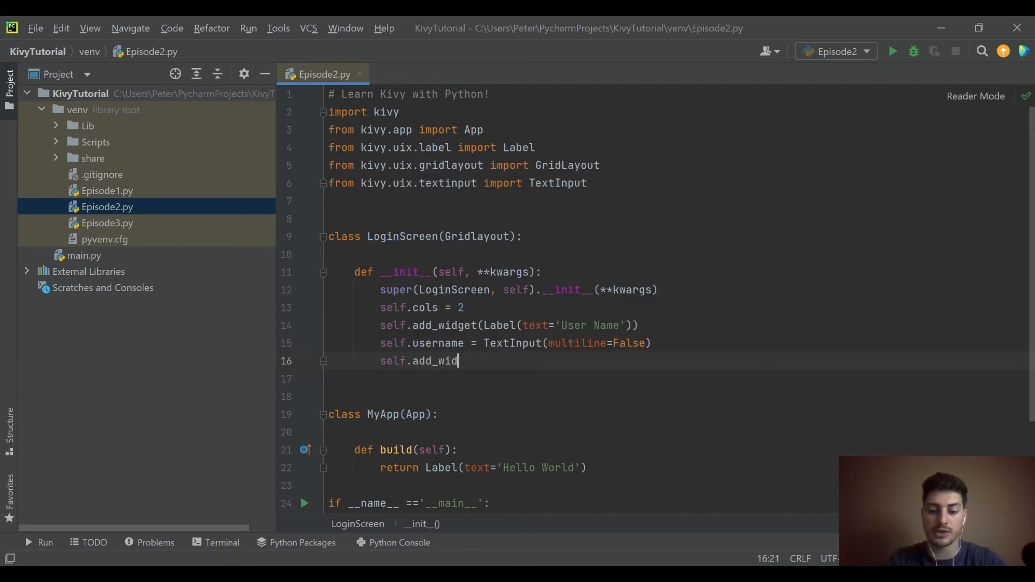
type("get(u")
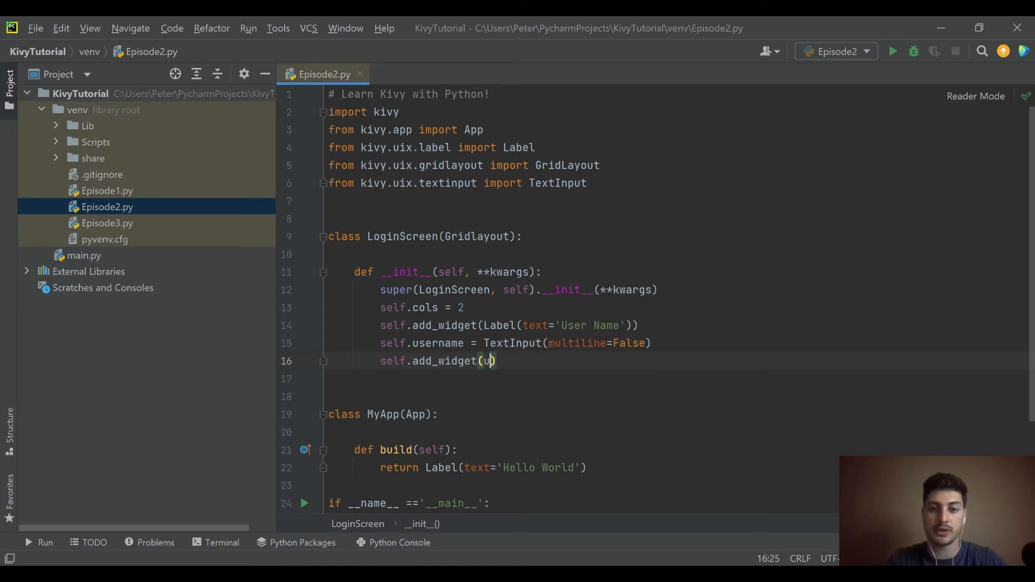
type("sername")
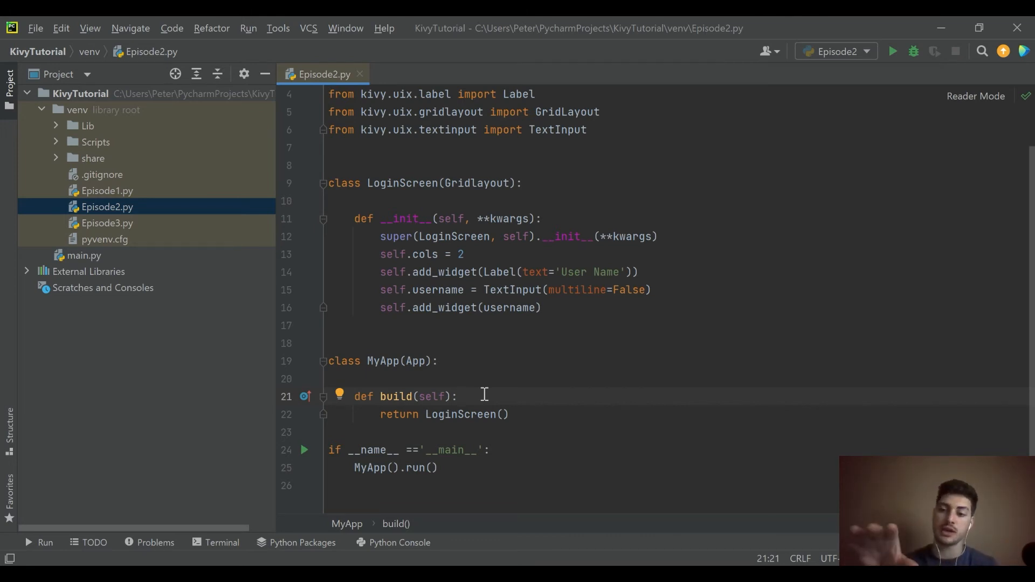
mouse_move(504, 370)
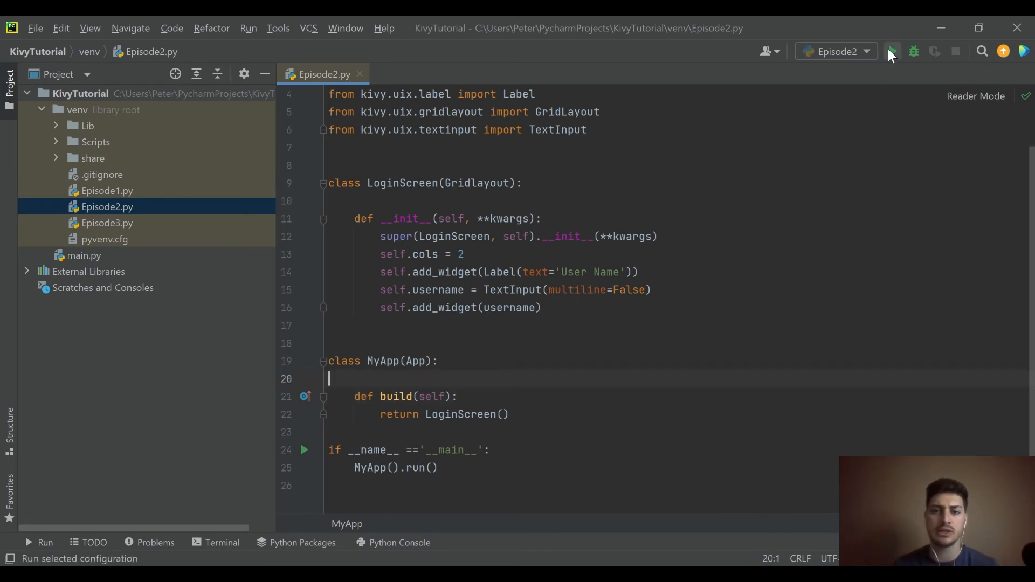
Step: Run the app, correct Gridlayout to GridLayout, and run again
left_click(891, 51)
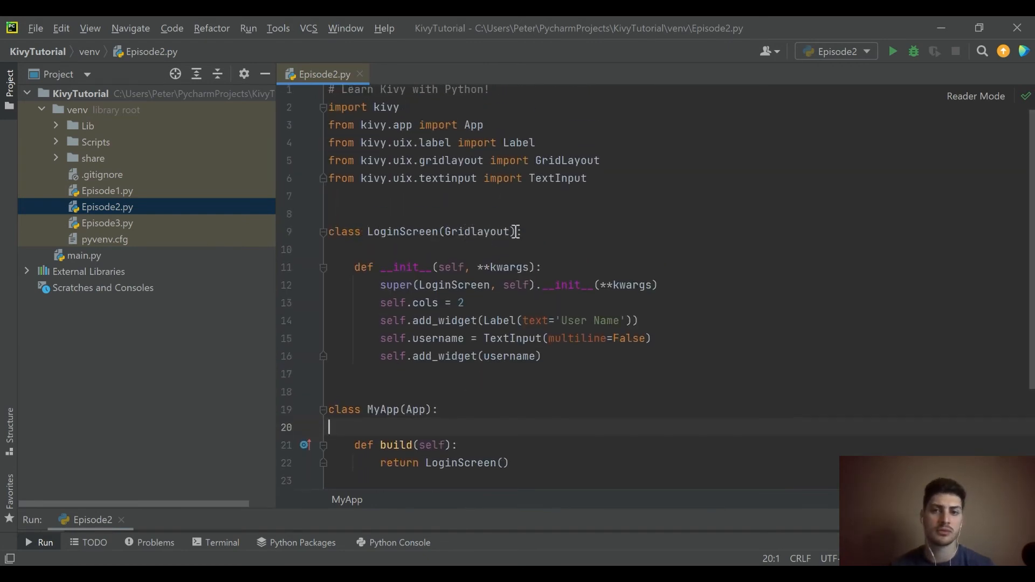
left_click(447, 285)
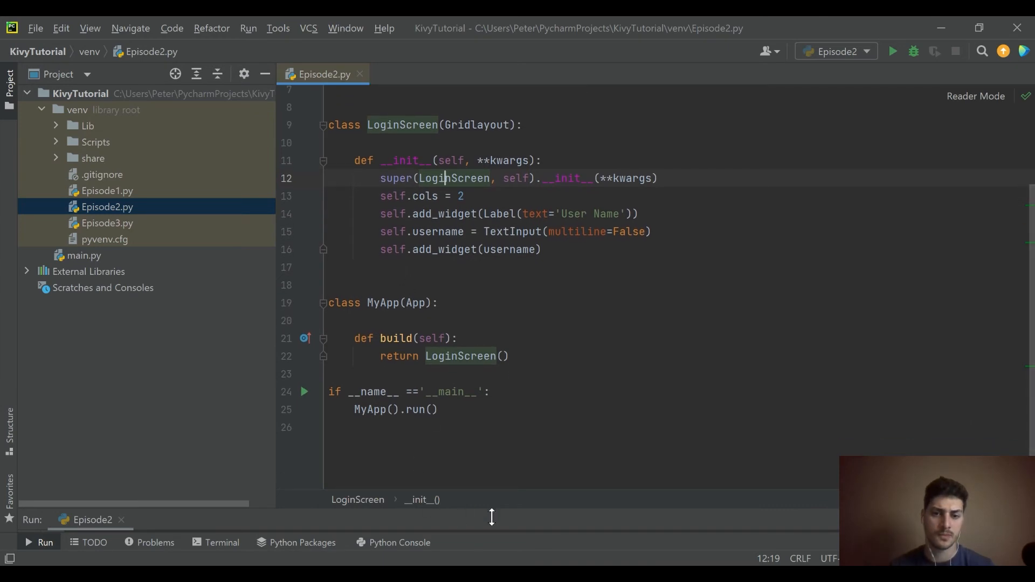
left_click(892, 51)
type("L")
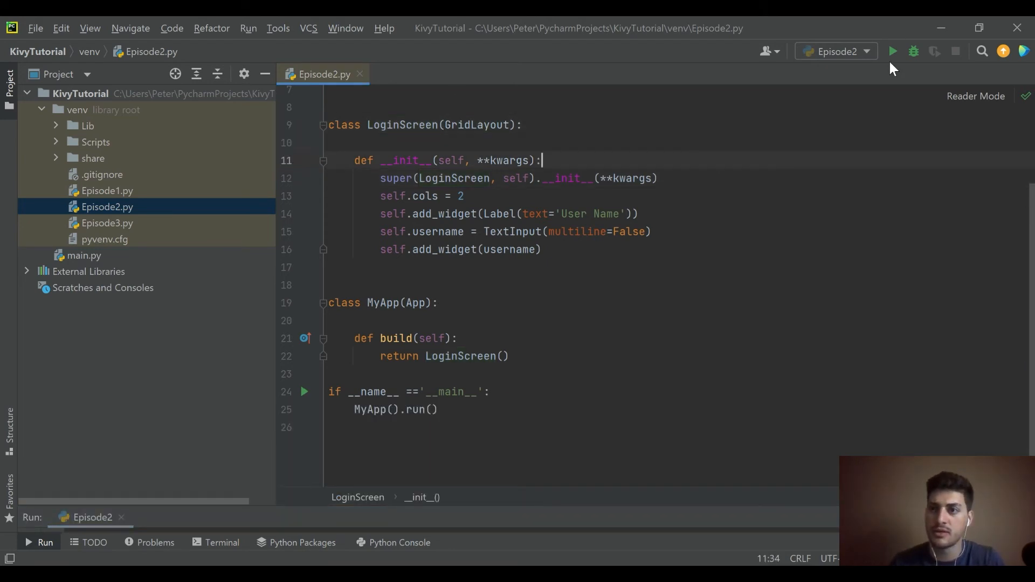
left_click(891, 51)
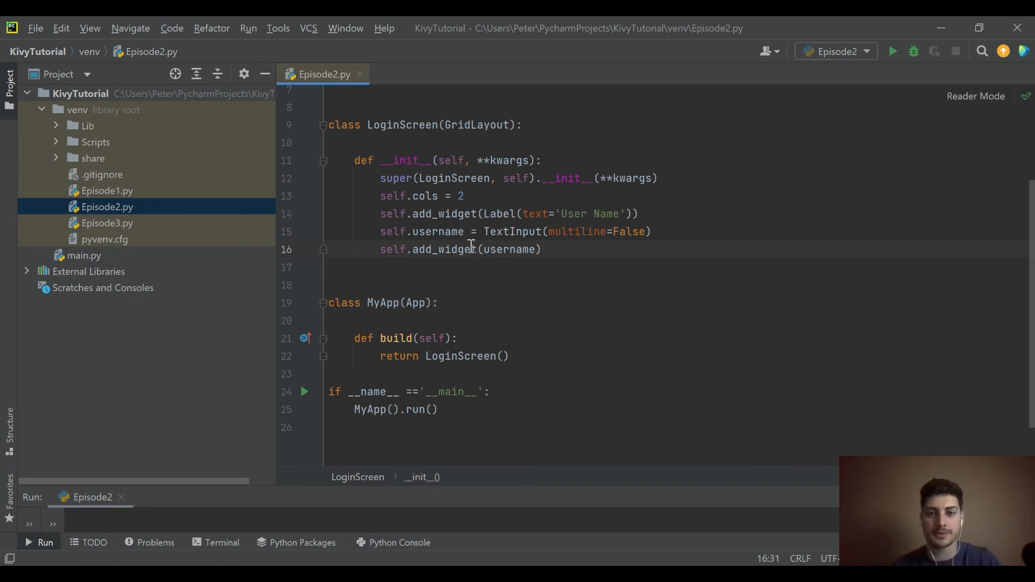
Step: Change add_widget(username) to self.username and launch the login app
type("self.")
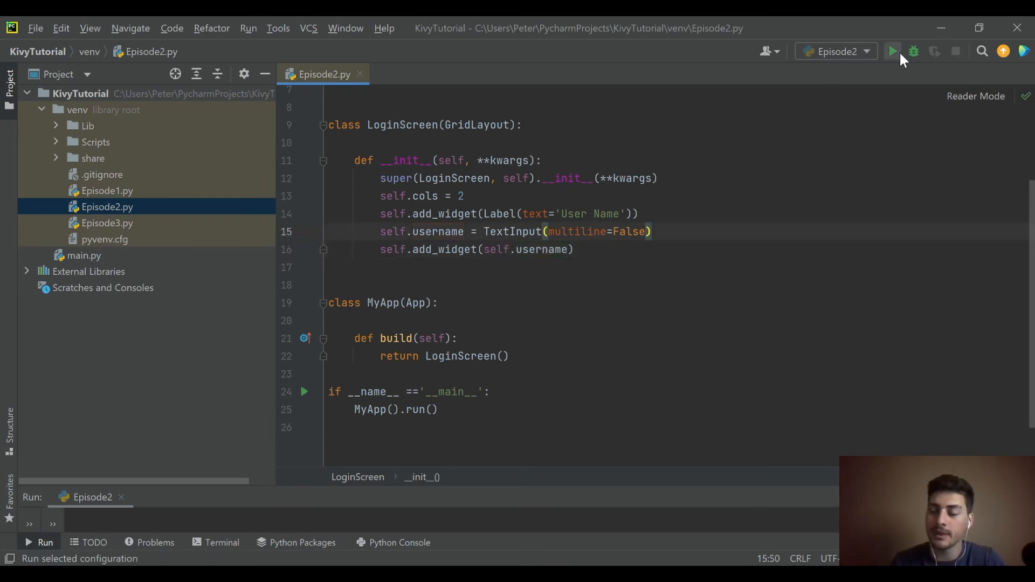
left_click(890, 51)
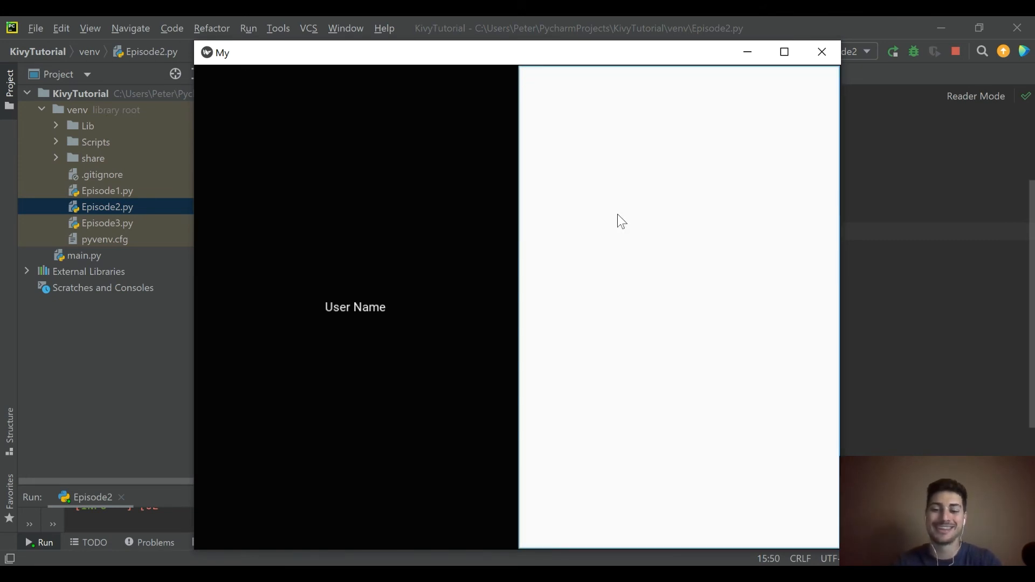
Step: Type sample text 'Peter' into the User Name box, then close the app window
type("Peter u")
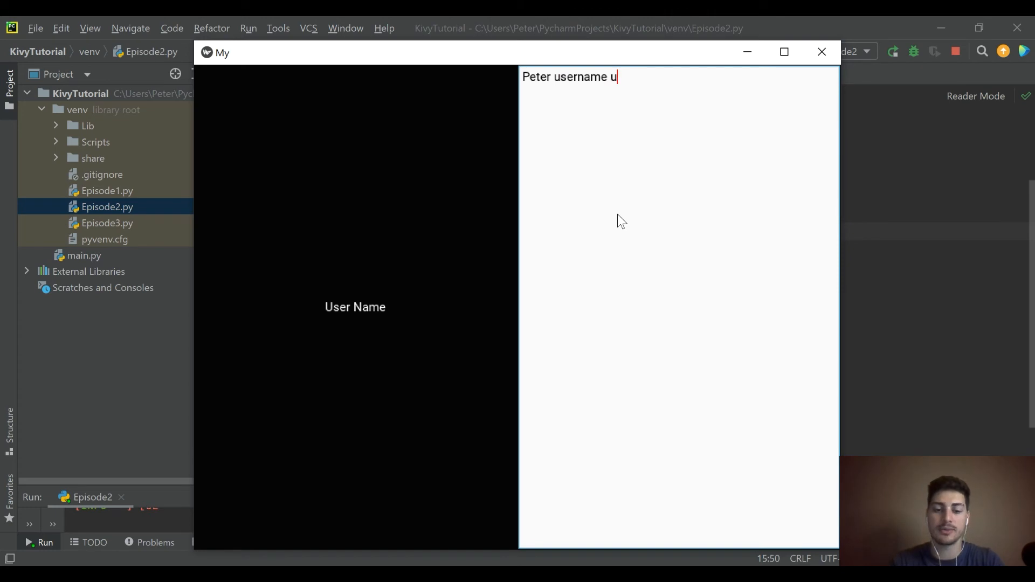
type("sername usern")
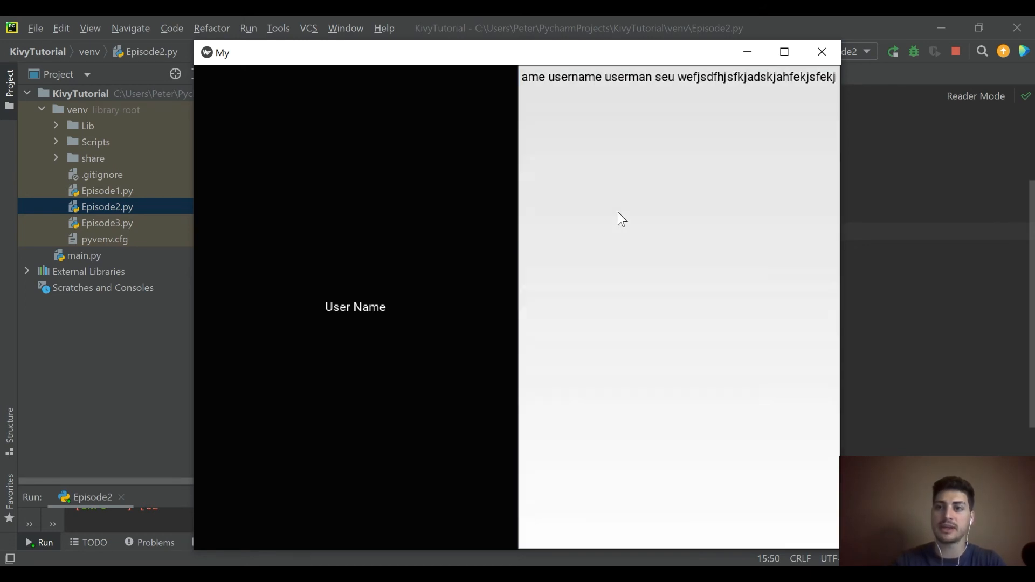
mouse_move(783, 133)
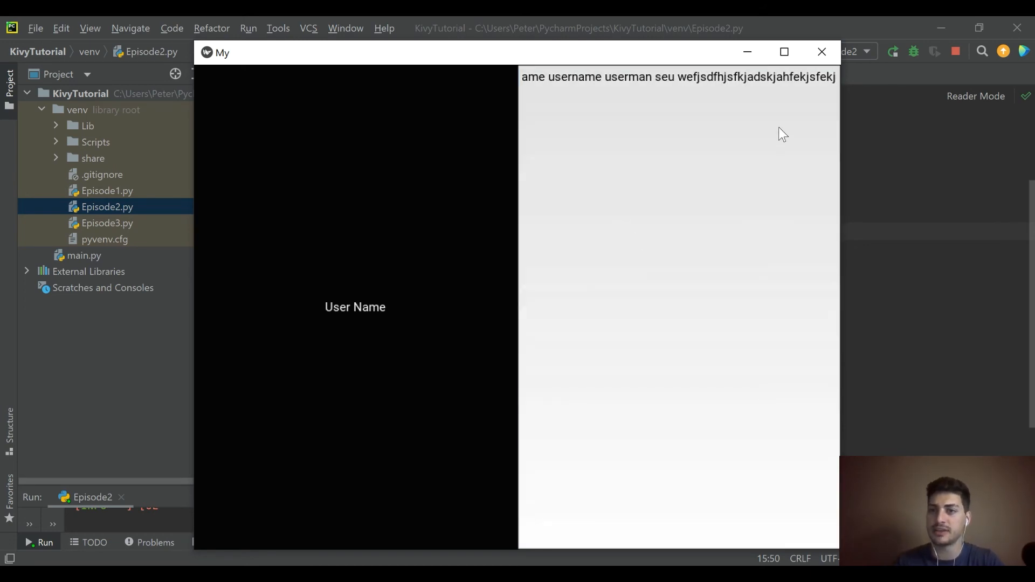
left_click(821, 51)
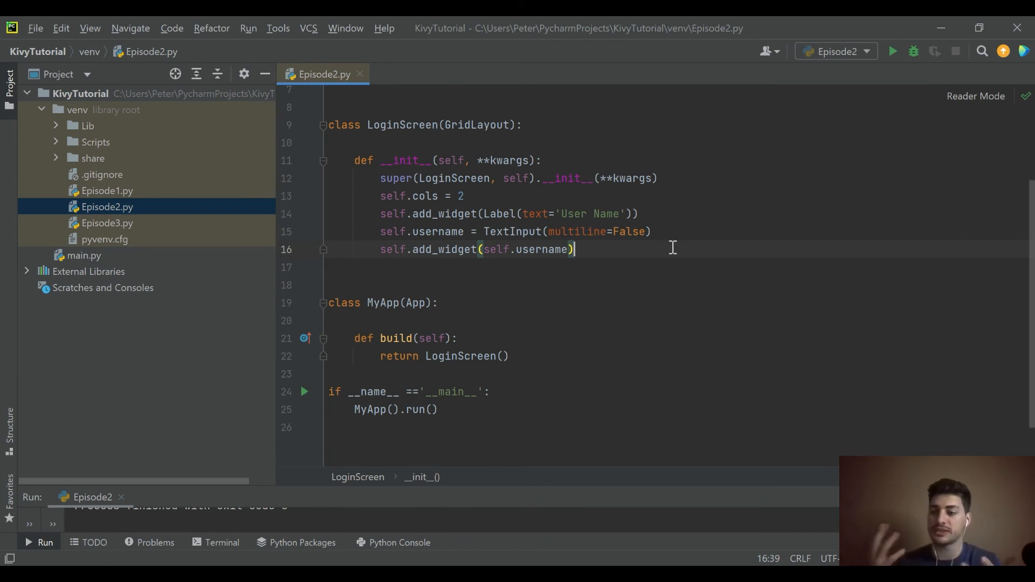
mouse_move(594, 249)
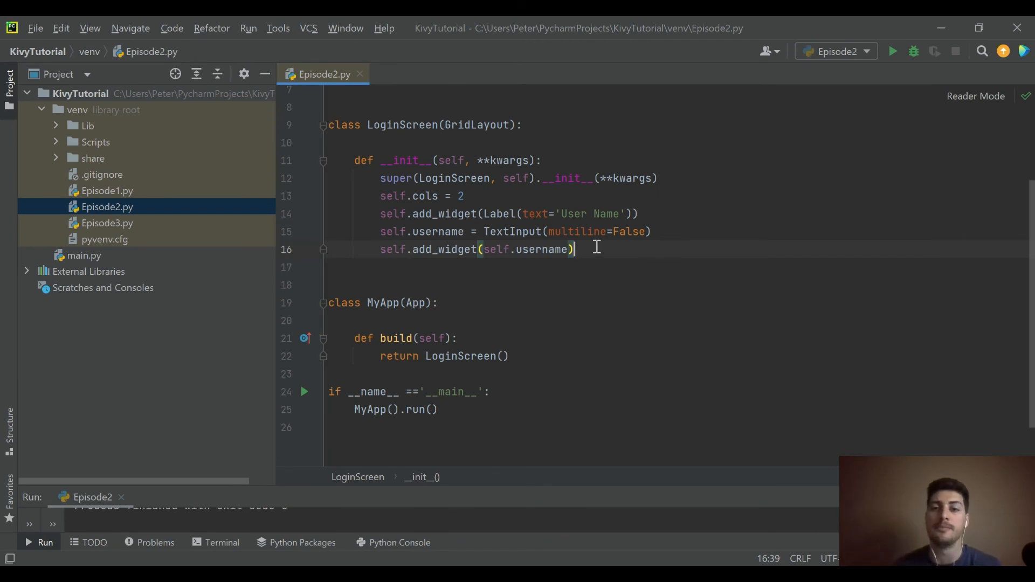
Step: Duplicate the username lines, relabel them 'Password' and rename the widget to self.password
double_click(535, 249)
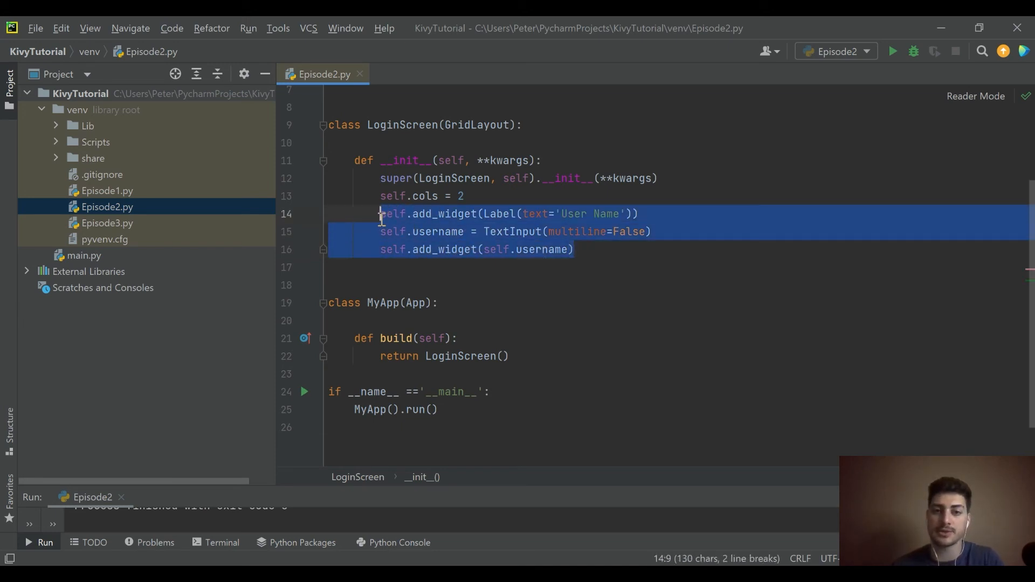
left_click(575, 249)
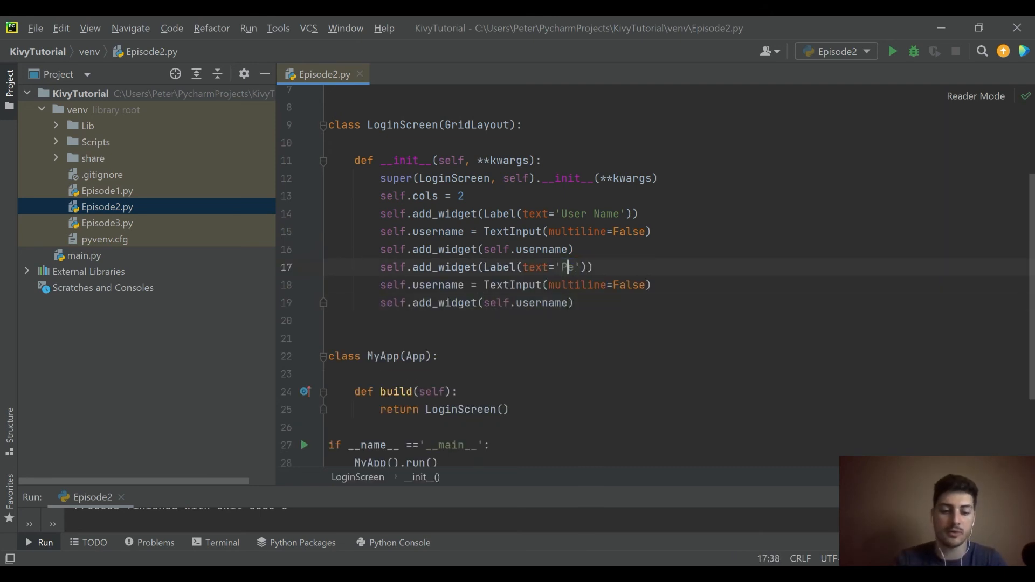
type("assword")
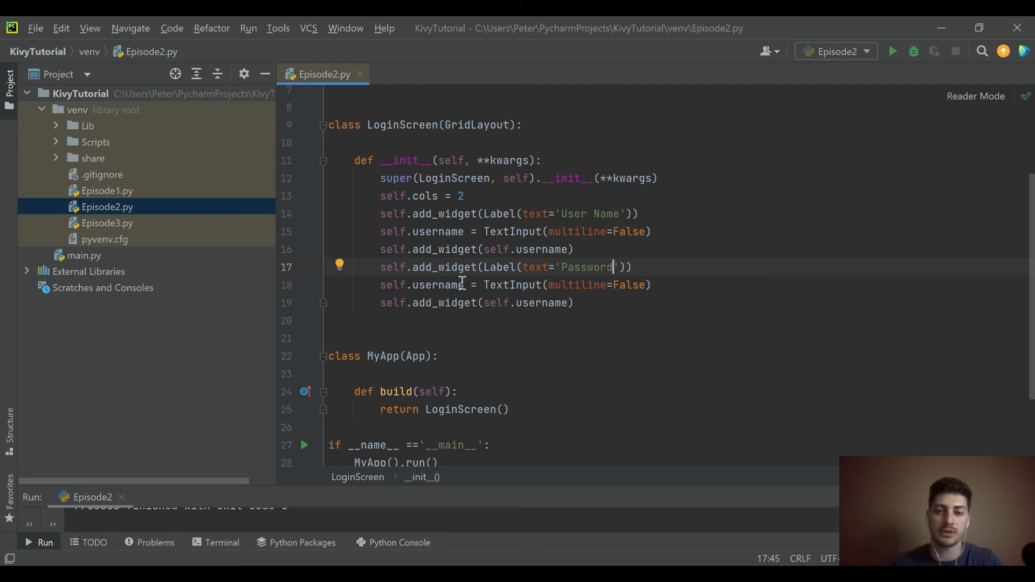
double_click(438, 284)
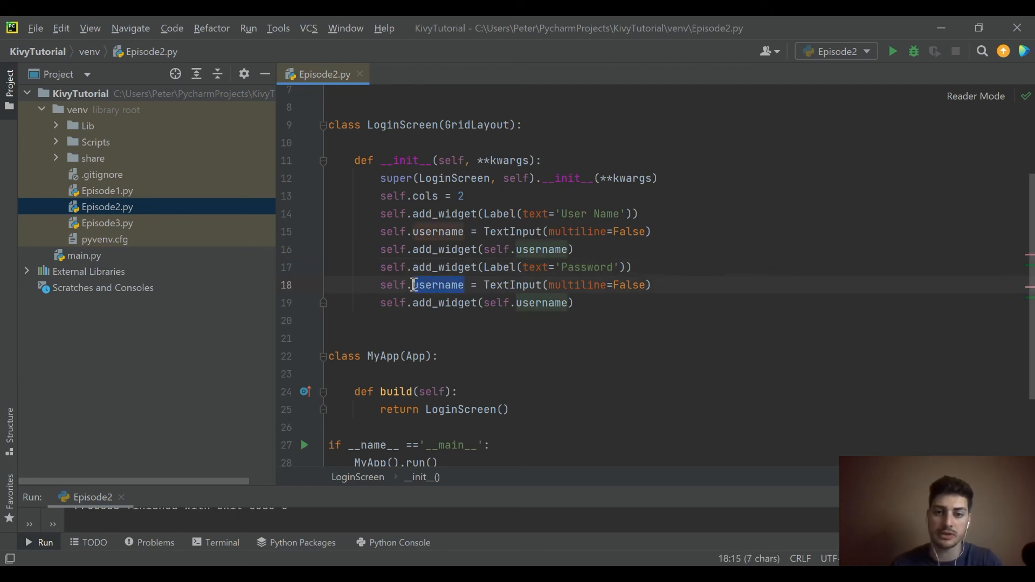
type("password")
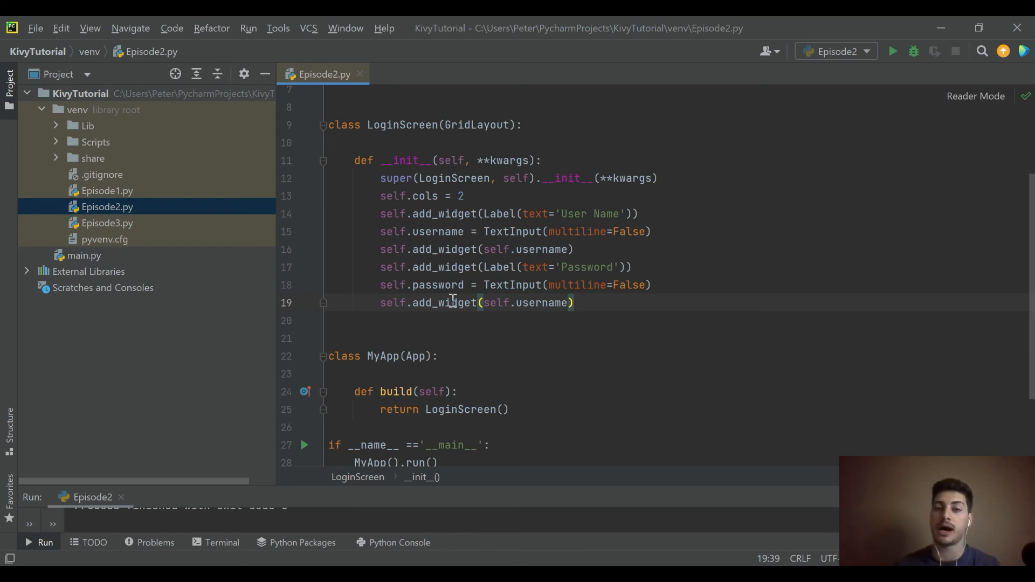
Step: Add self.password to the layout with password=True so the TextInput masks its text
double_click(539, 301)
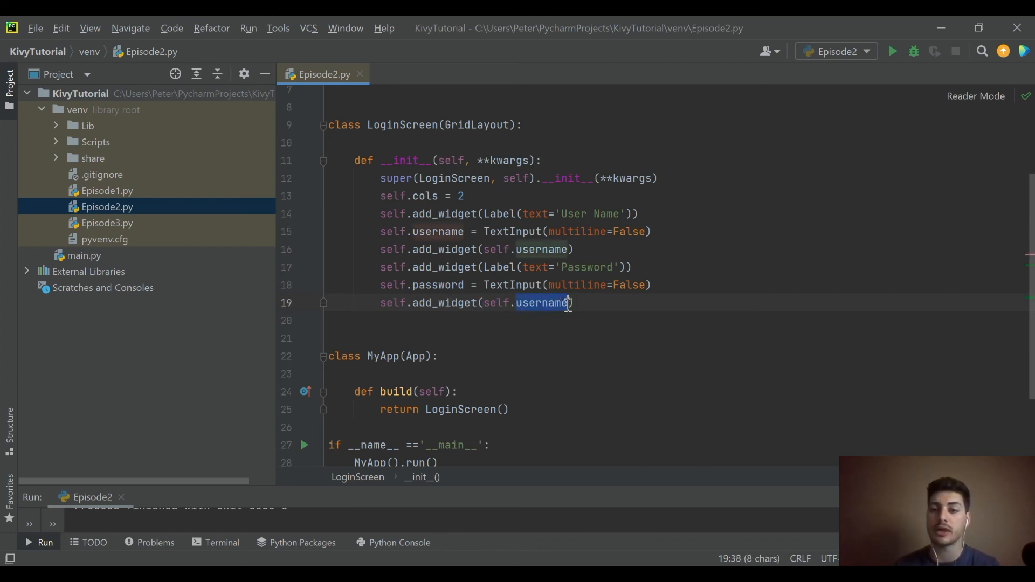
type("password")
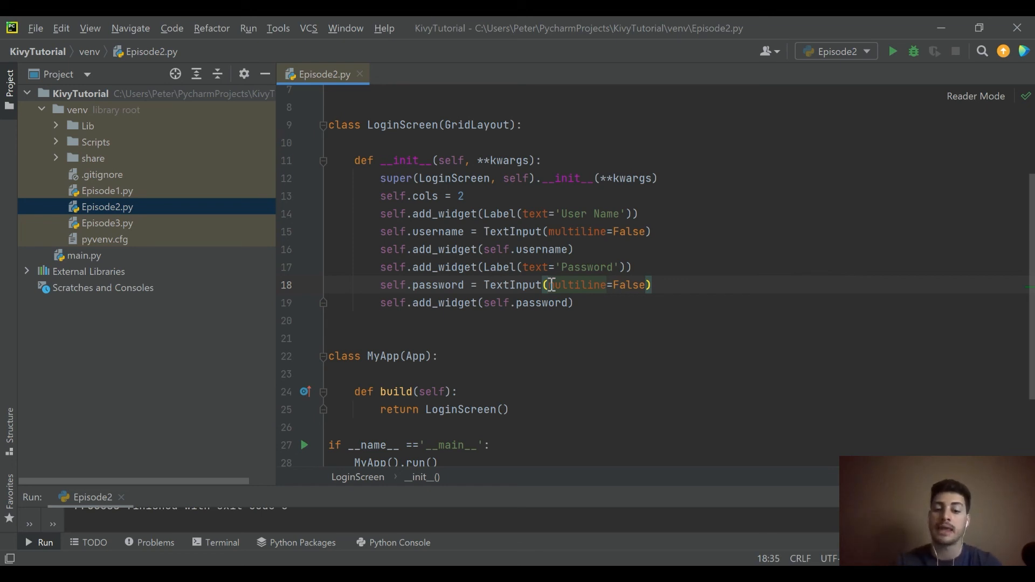
type("passw")
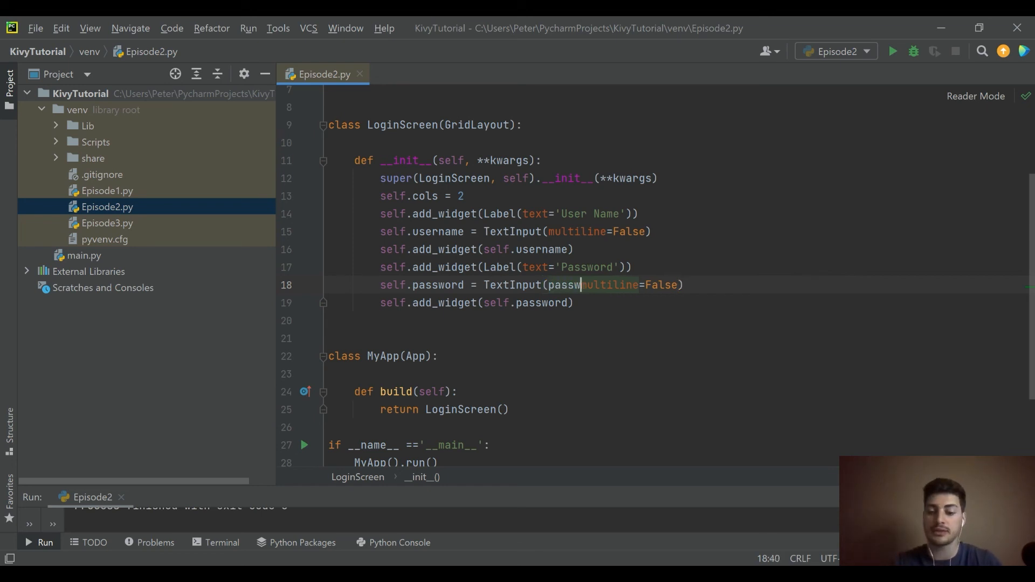
type("ord = True,")
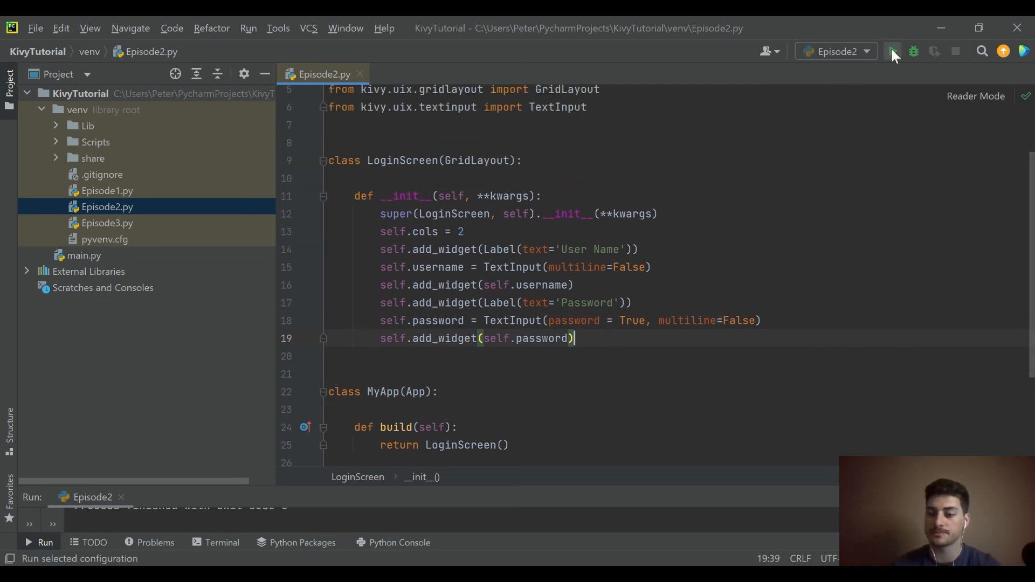
Step: Run the app, enter 'pete' as user name and a password that shows only as asterisks
left_click(891, 52)
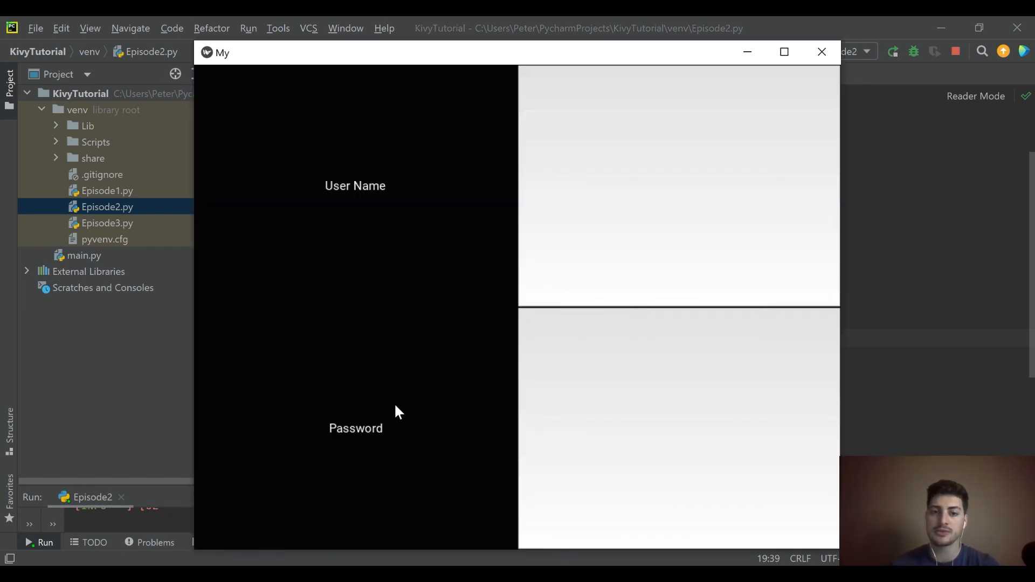
type("pete")
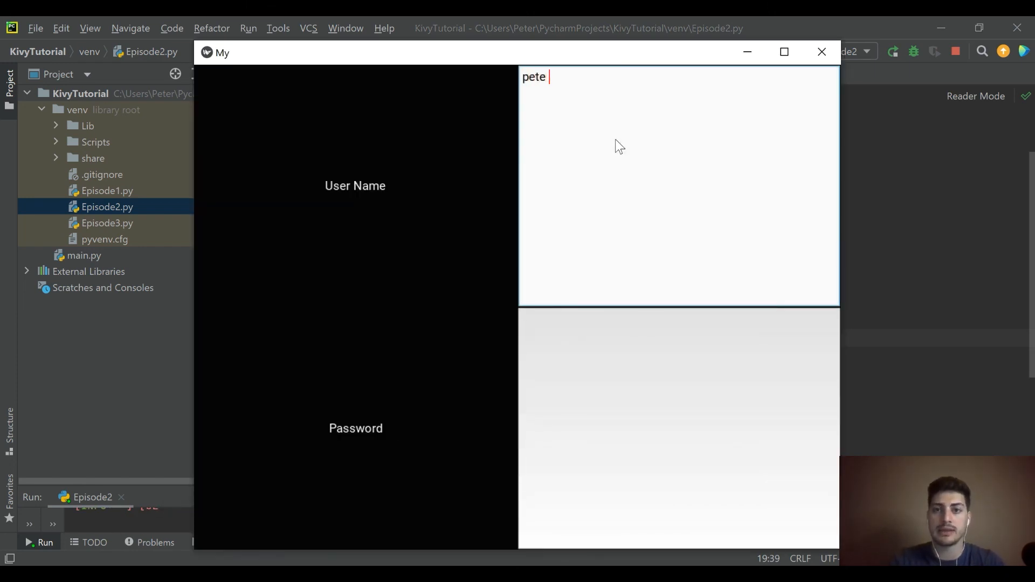
type("pete")
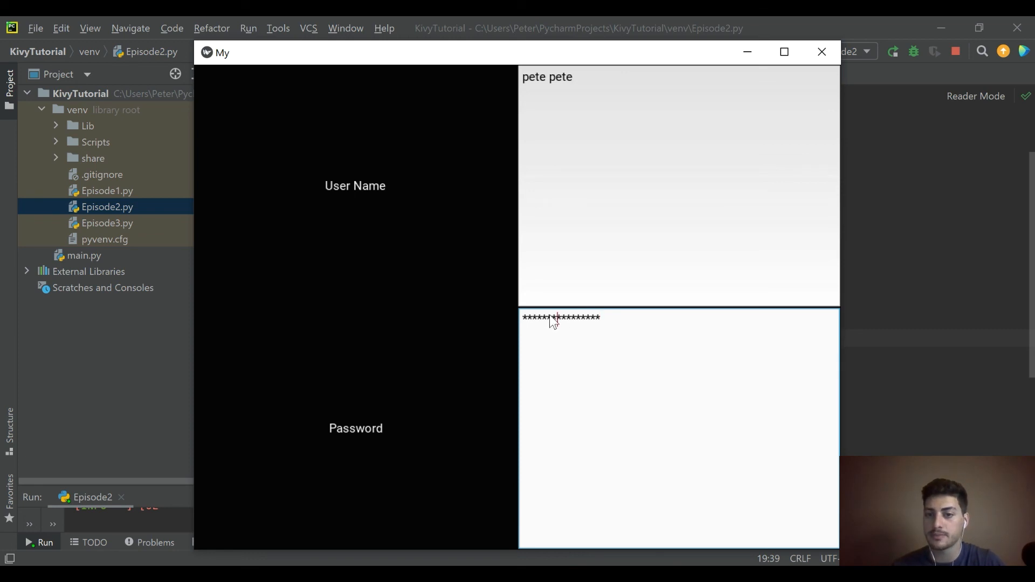
type("**")
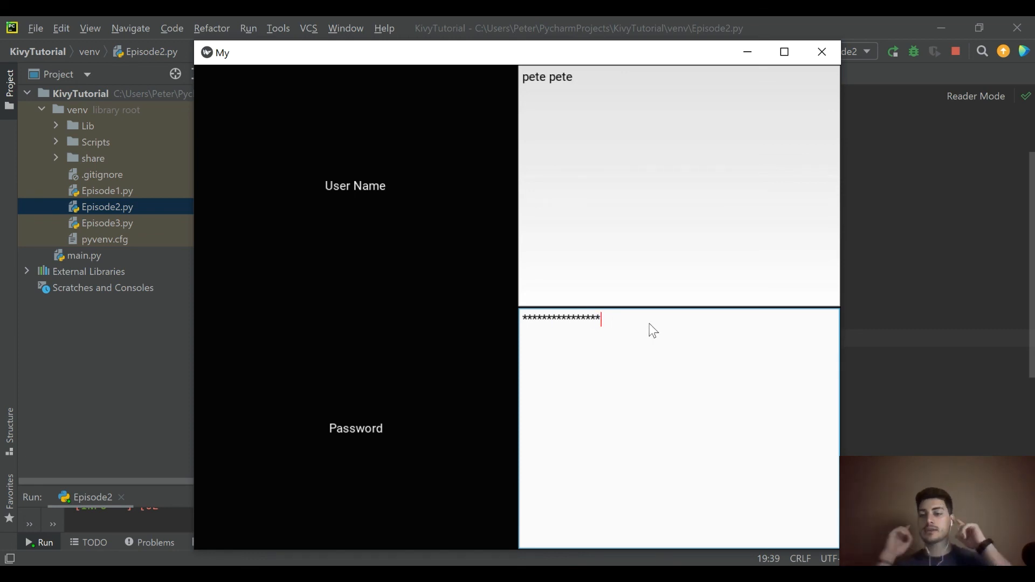